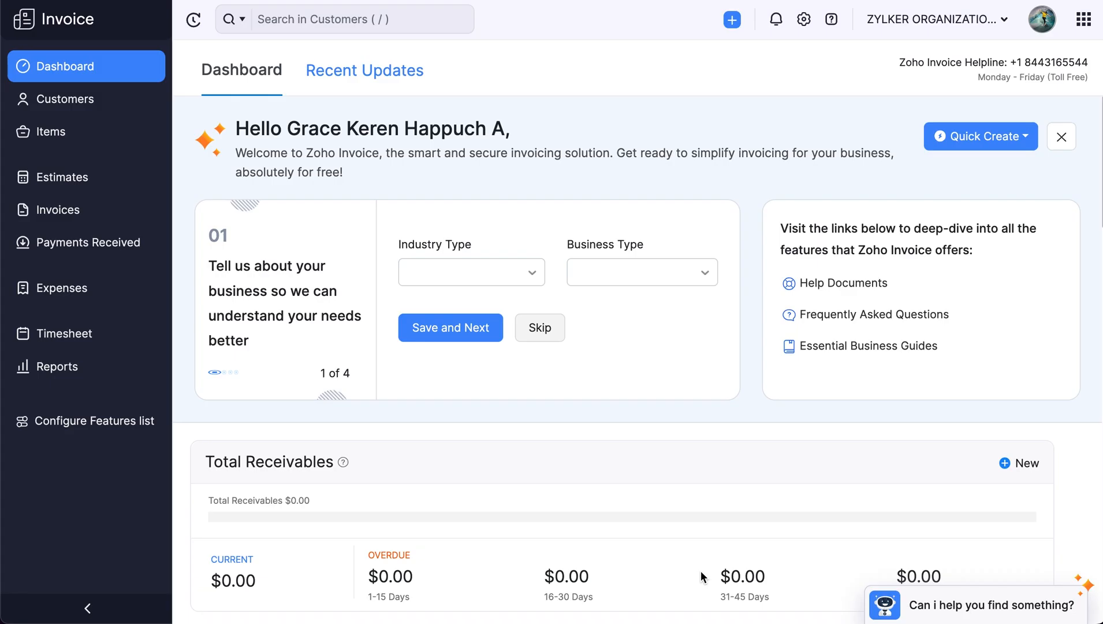
mouse_move(77, 225)
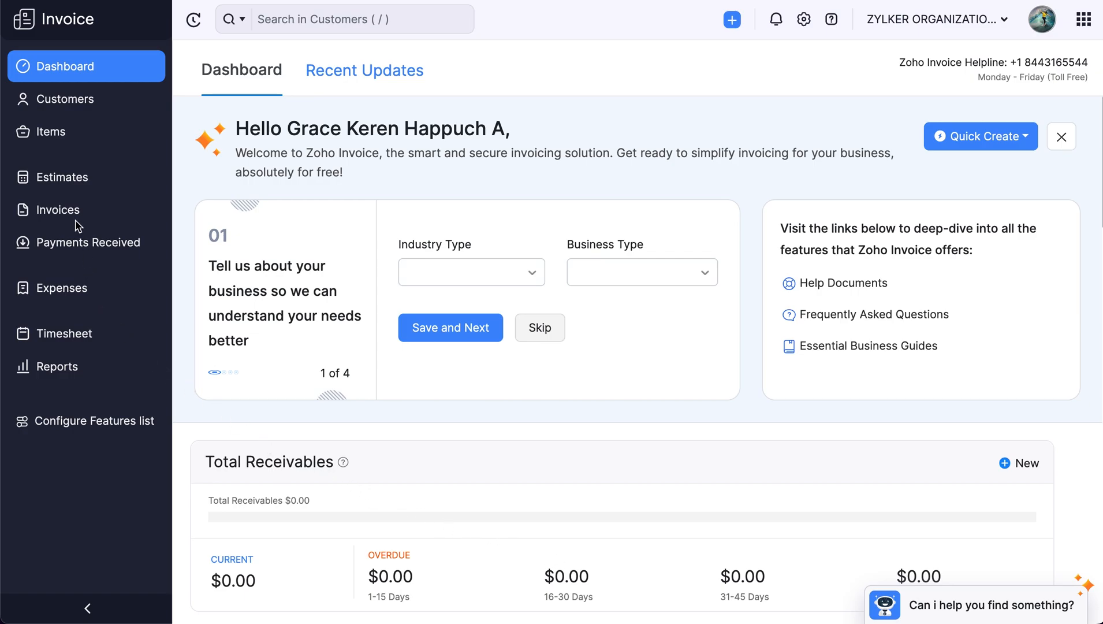
Step: Create a new invoice for customer Jem, keeping automatic numbering at INV-000001
click(58, 209)
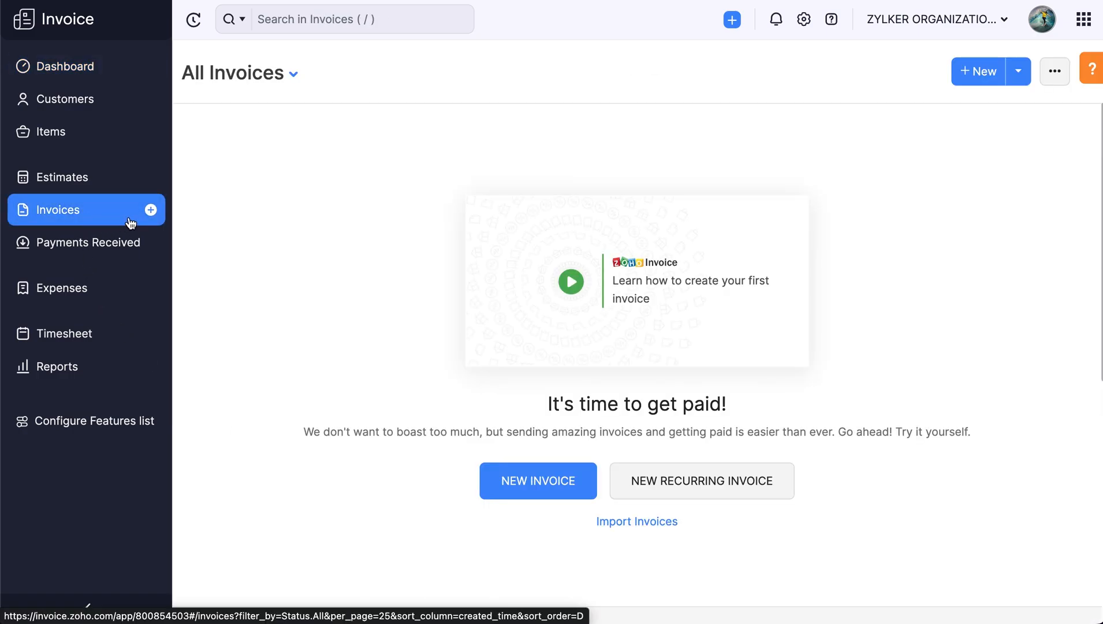
click(150, 209)
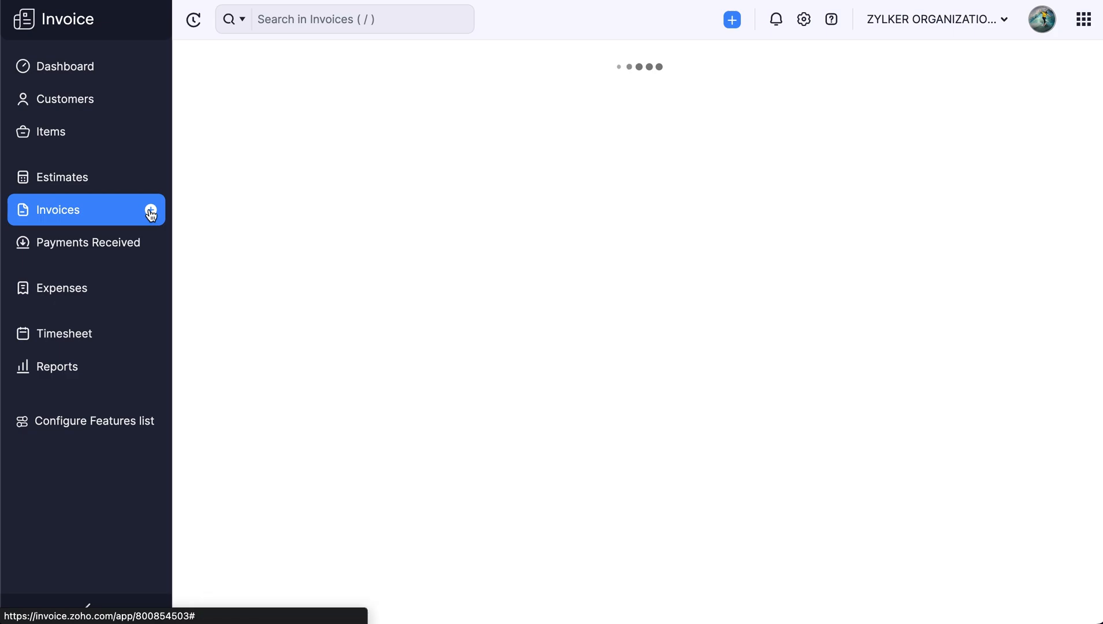
click(150, 209)
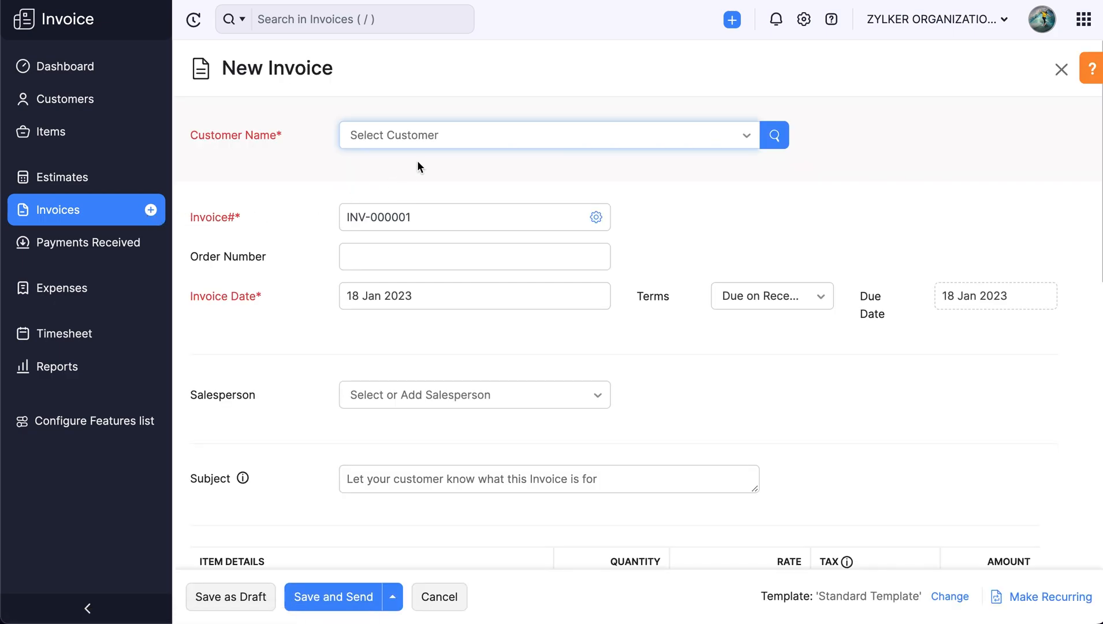
click(547, 135)
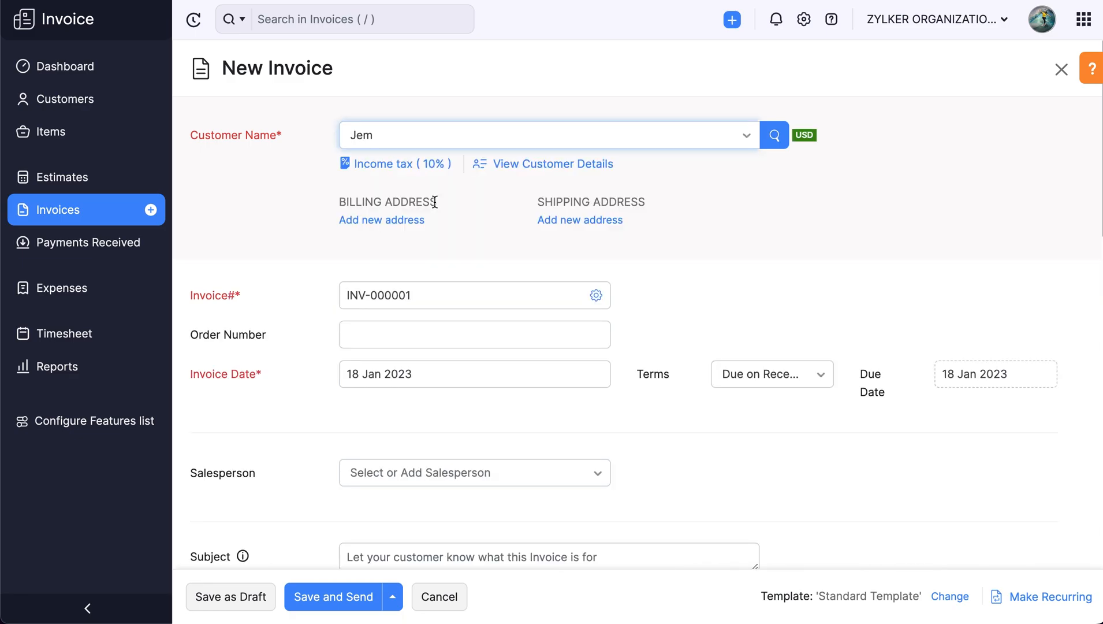
mouse_move(395, 314)
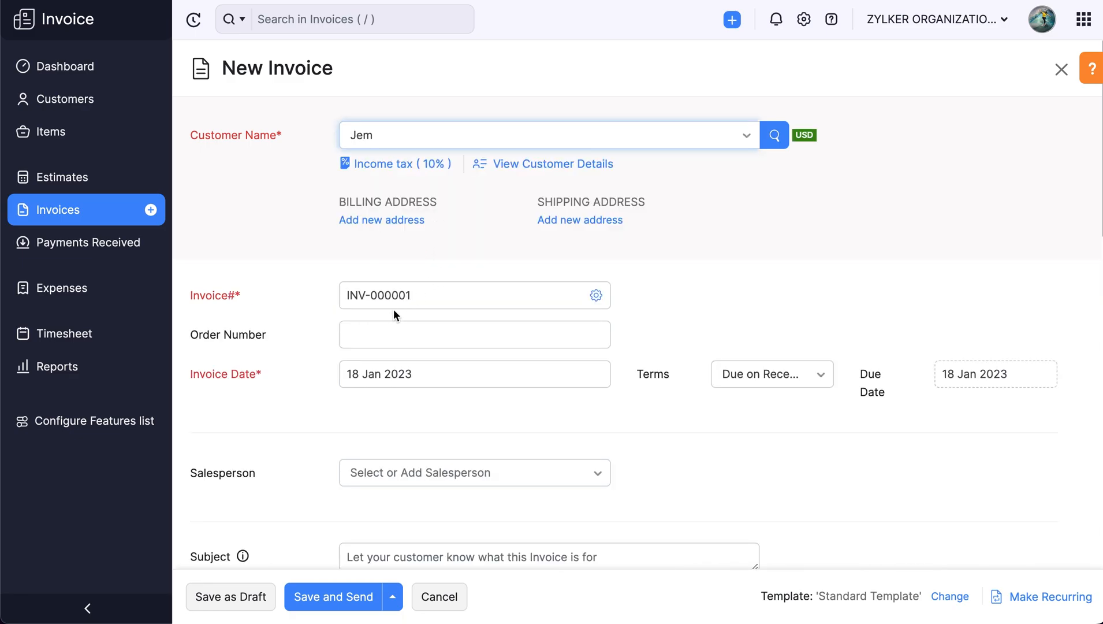
mouse_move(594, 294)
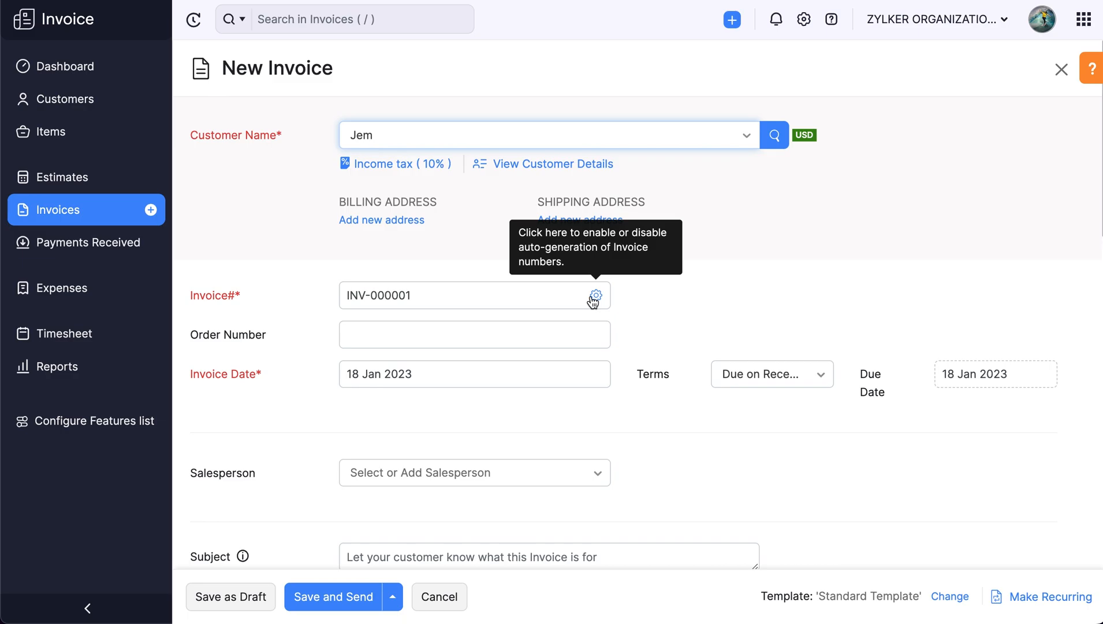
click(595, 294)
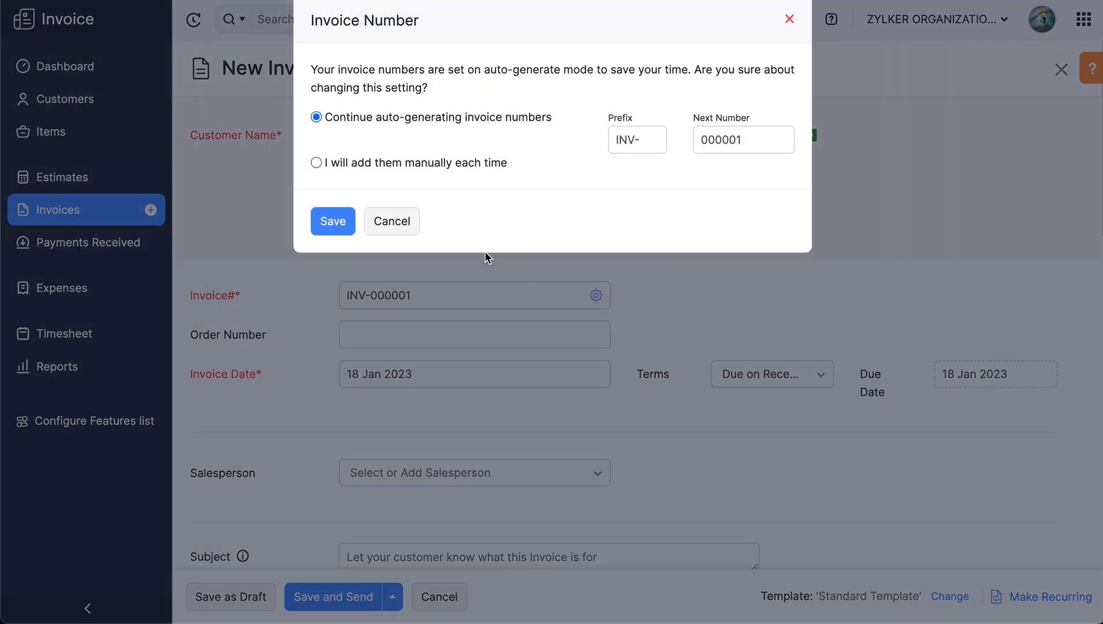
mouse_move(418, 220)
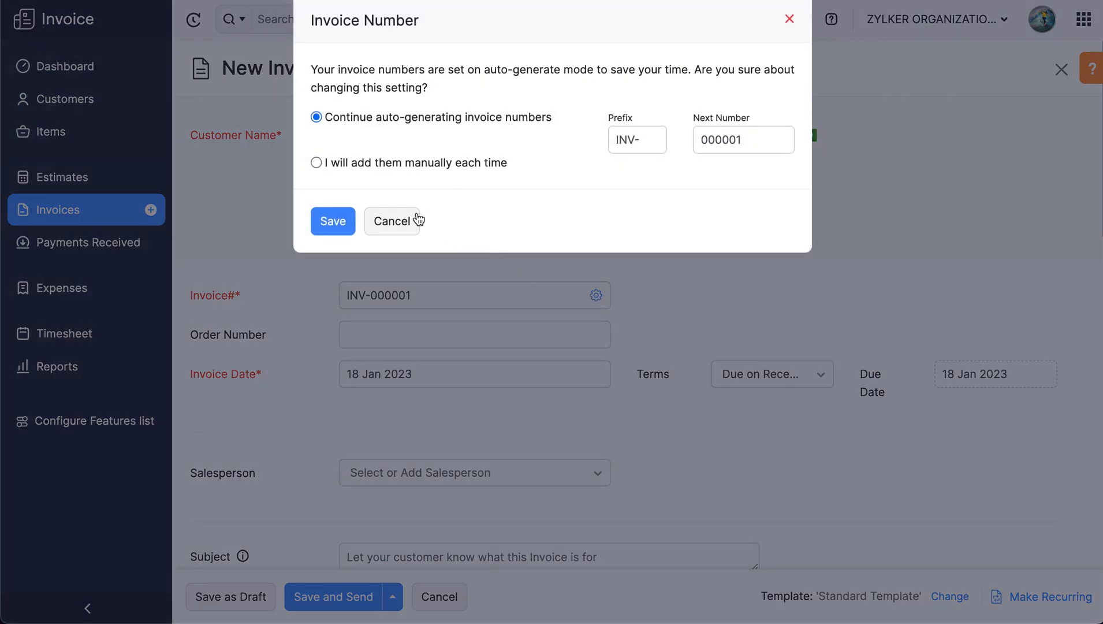
click(392, 221)
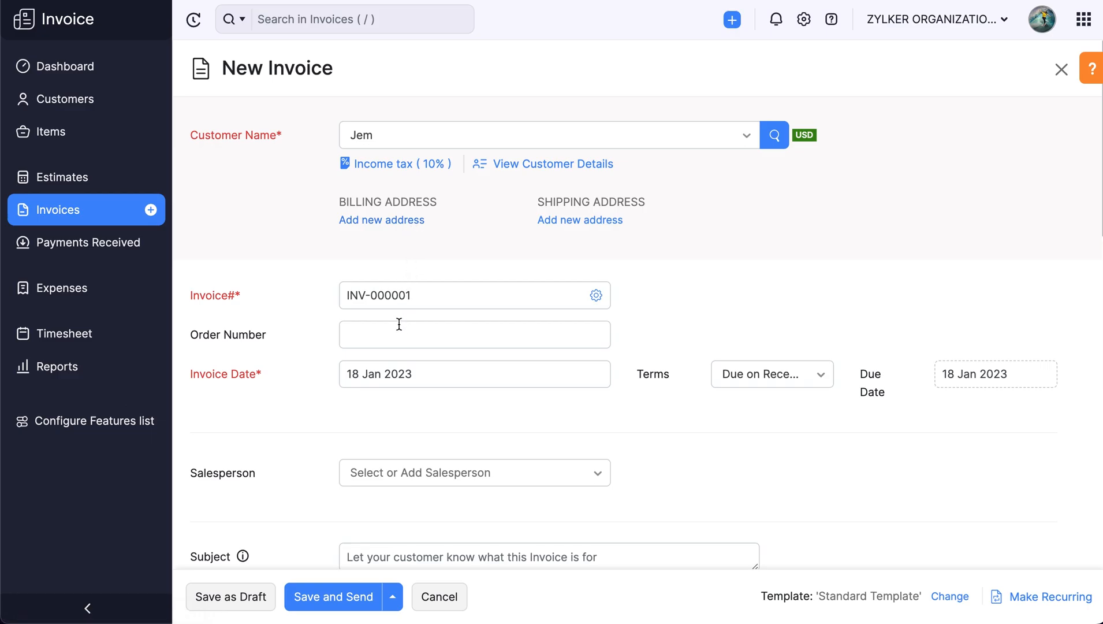
Step: Enter order number INV-0001 and set terms to 'Due end of the month' (due 31 Jan 2023)
text(INV-0001)
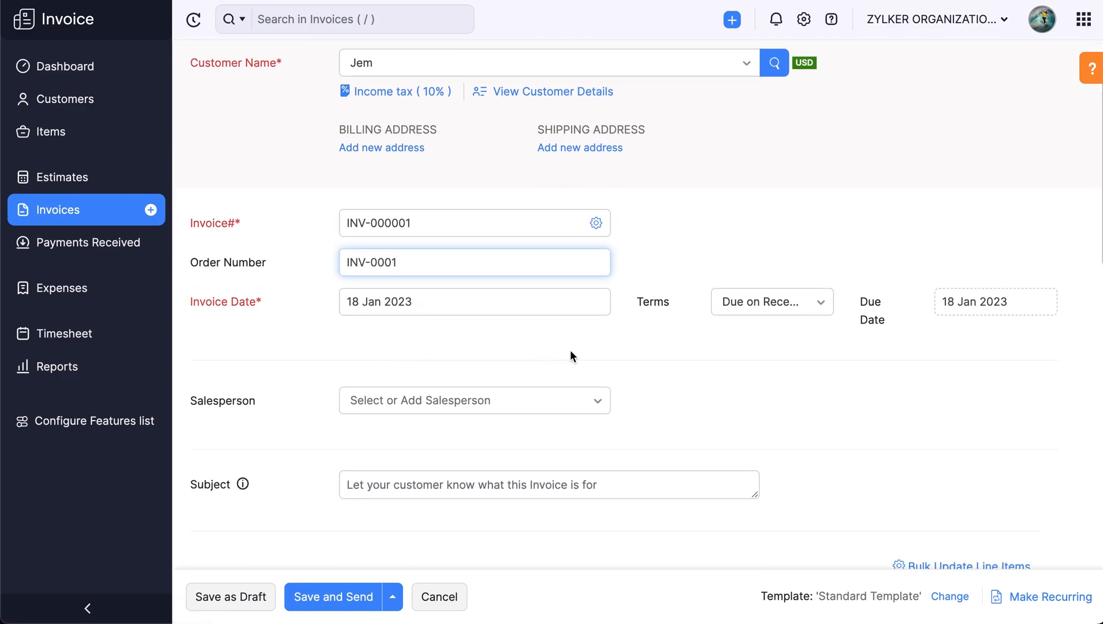
click(771, 301)
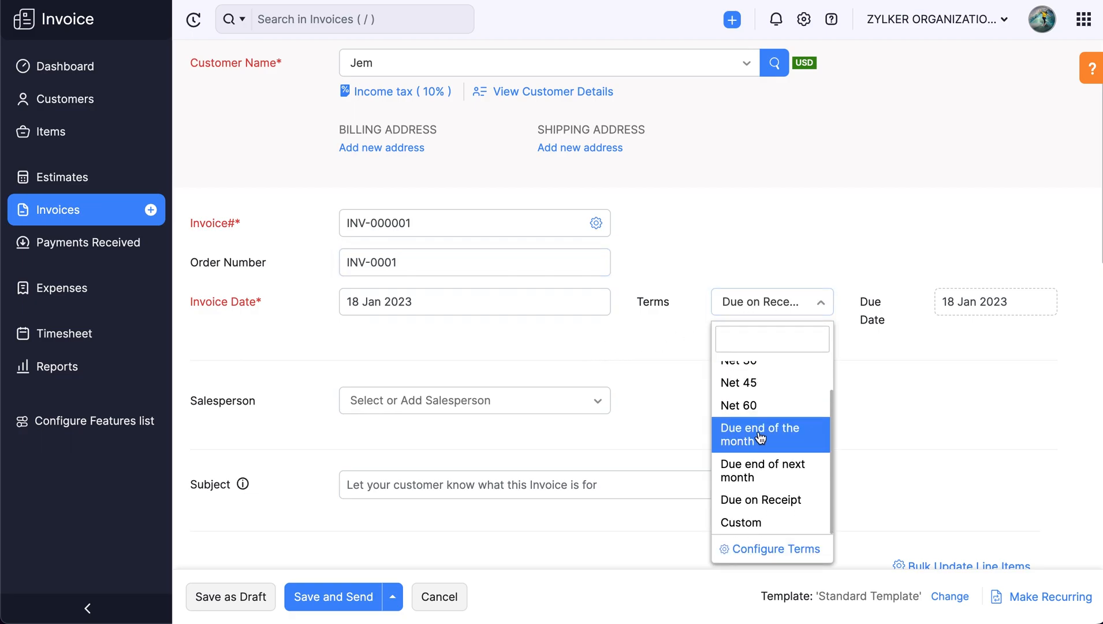
click(759, 434)
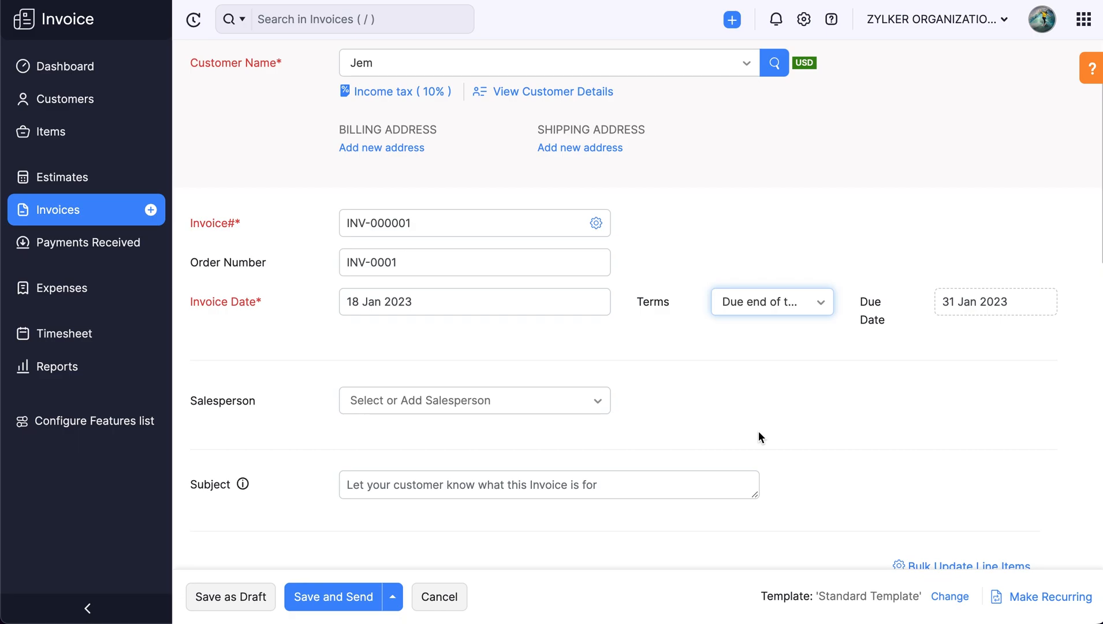
mouse_move(963, 324)
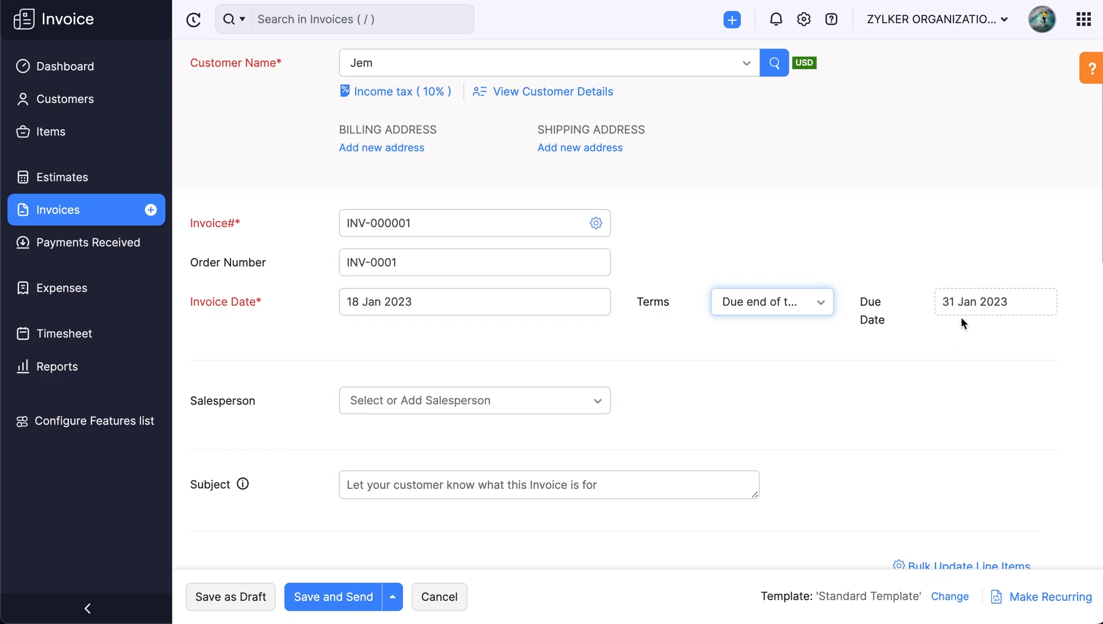
mouse_move(980, 323)
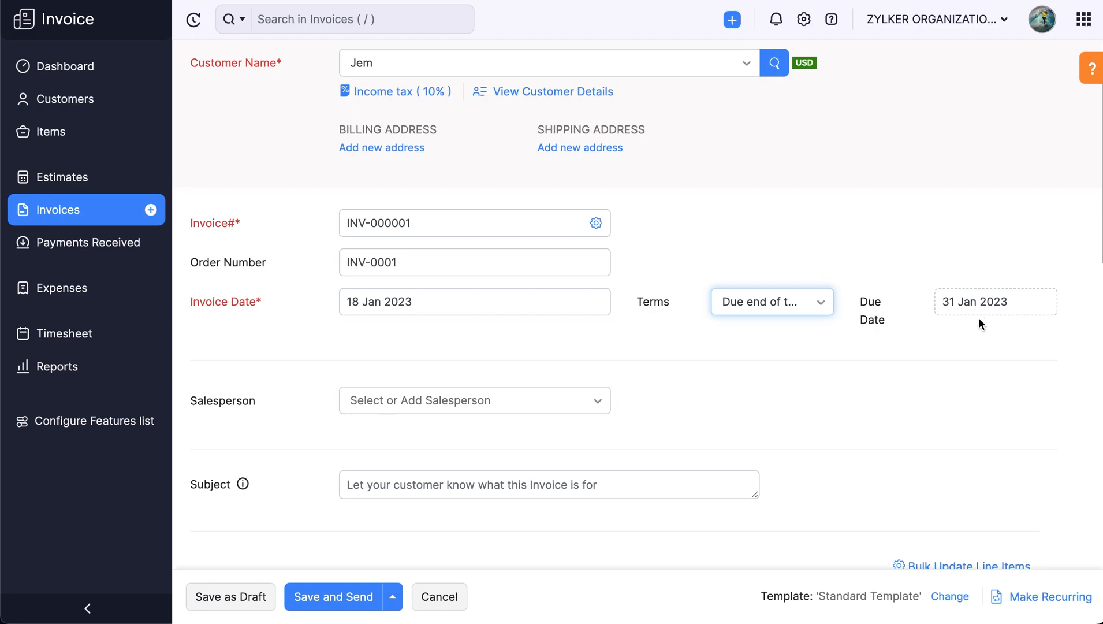
mouse_move(865, 345)
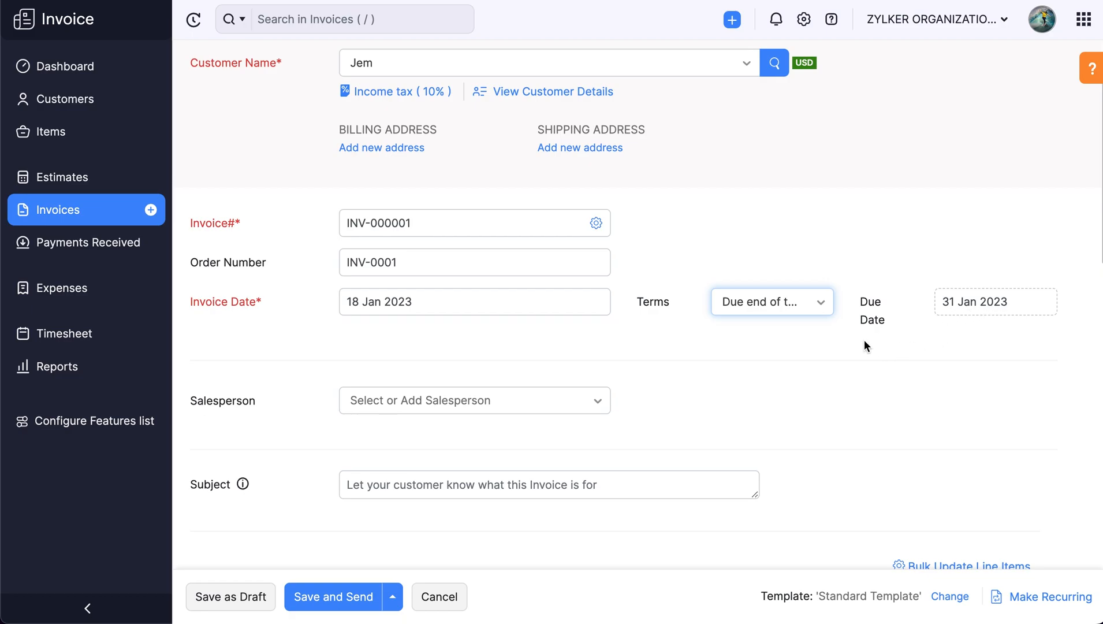
click(771, 301)
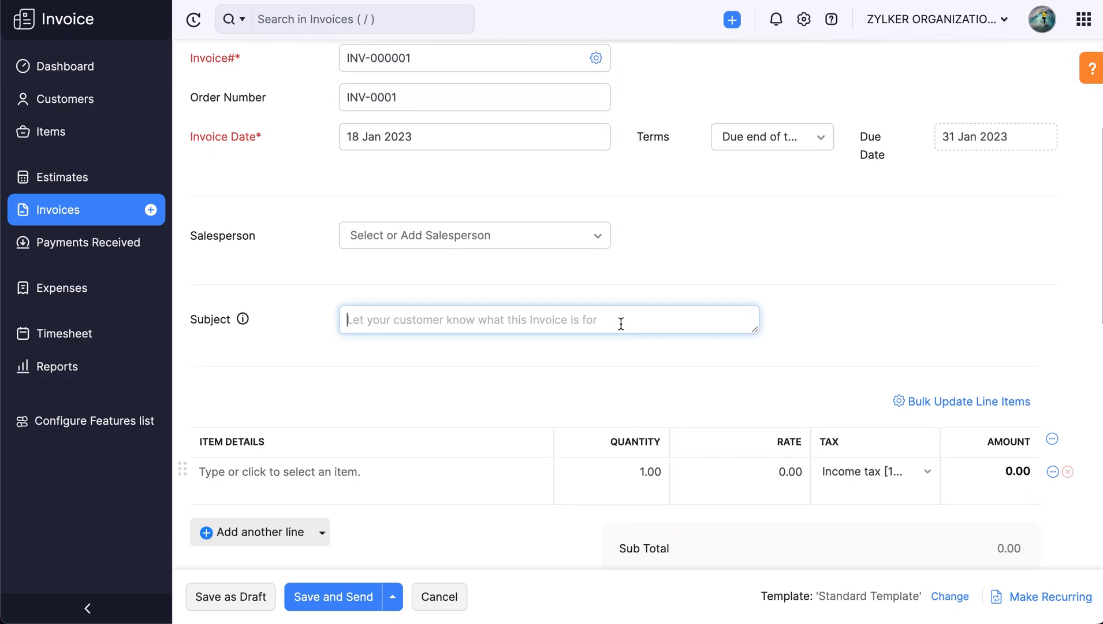
Step: Enter subject 'Purchase of iPhone 14 Pro' and add the iPhone 14 Pro line item
text(Purchase of iPhone 14 Pro)
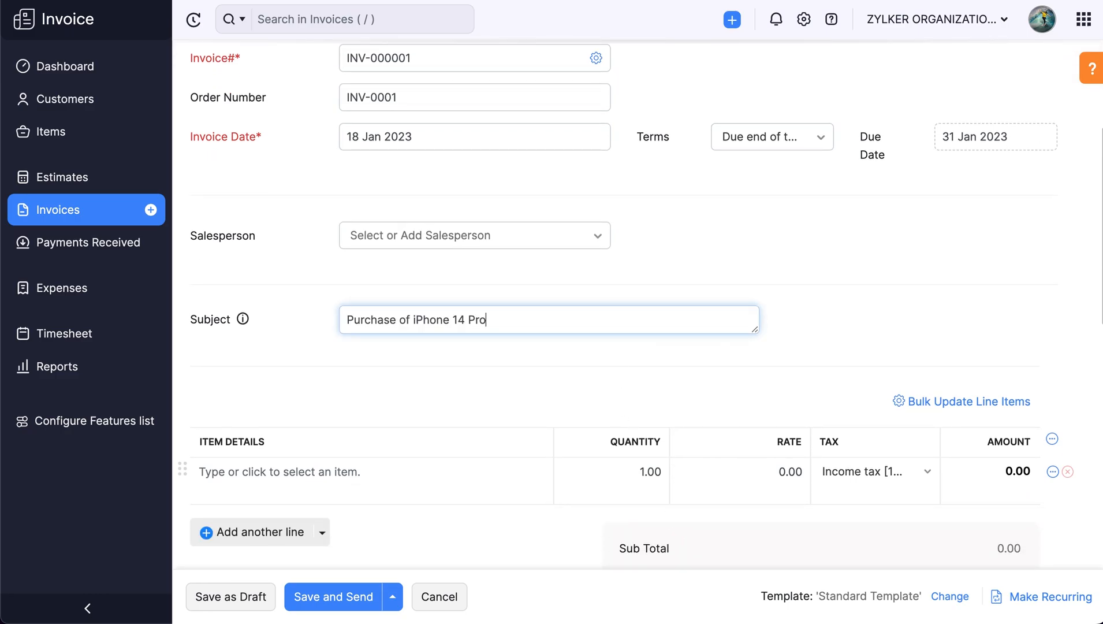
scroll(down, 3)
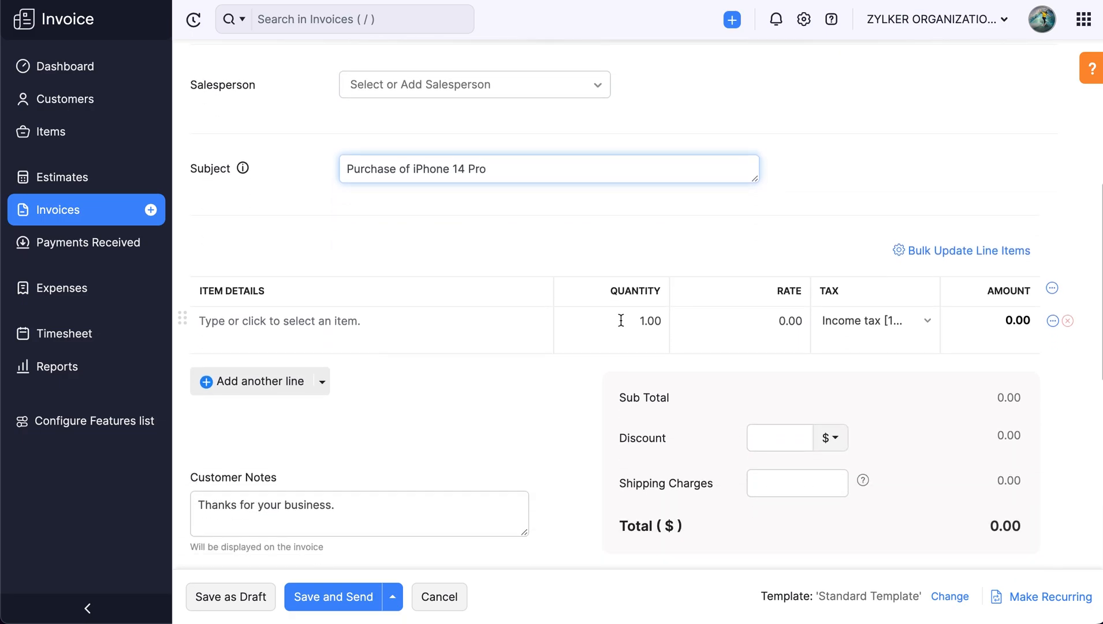
click(371, 321)
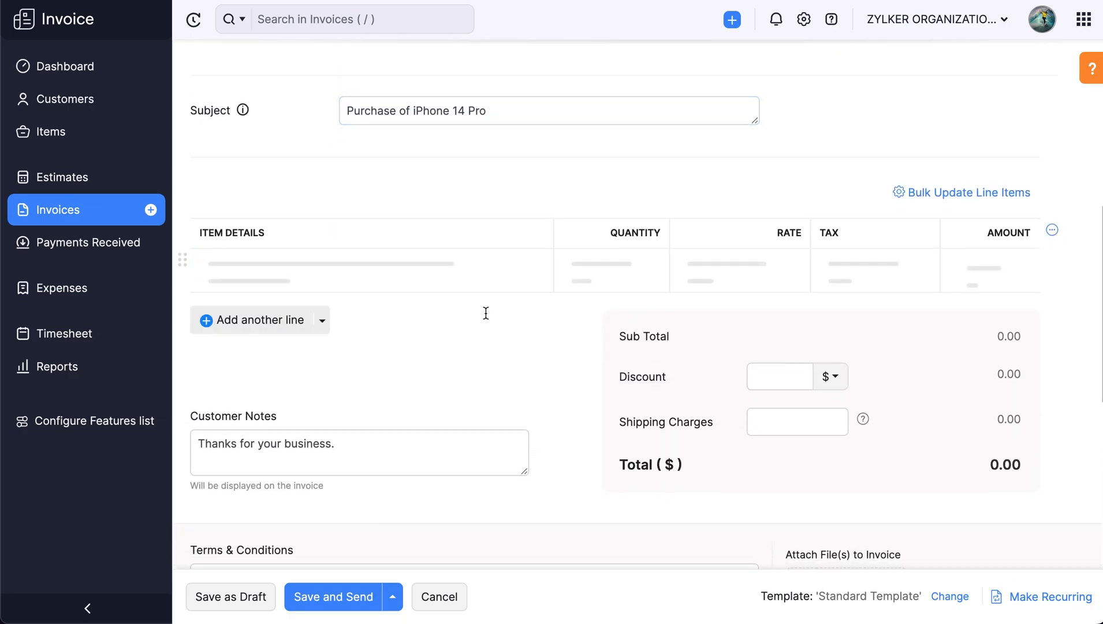
Step: Keep 10% income tax, apply a 10% discount and 30 shipping, totalling 822.00
click(872, 262)
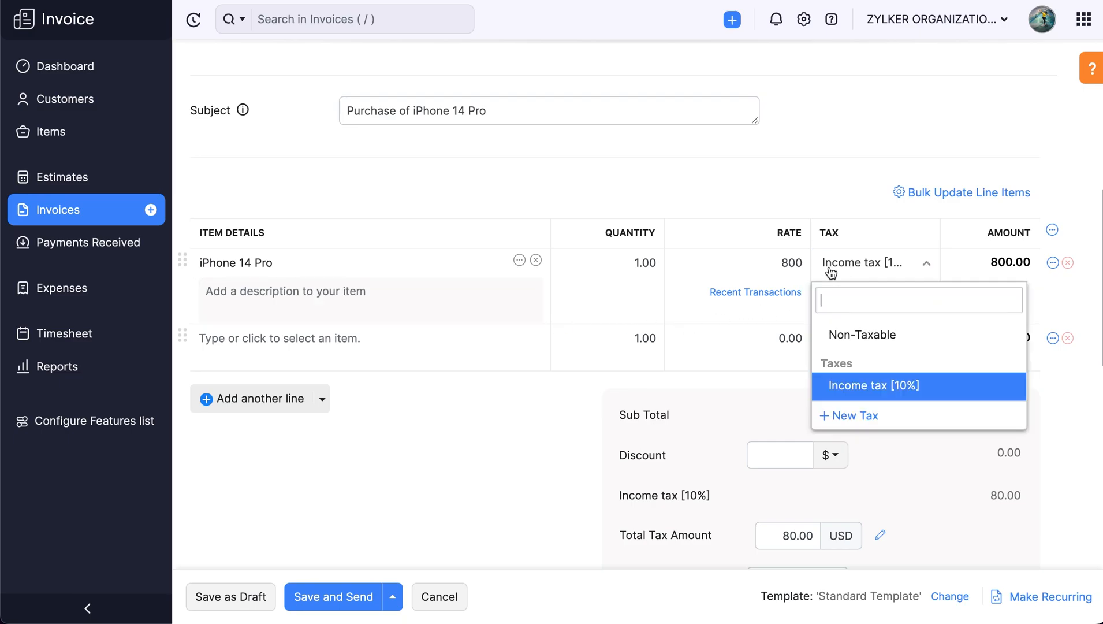
click(873, 386)
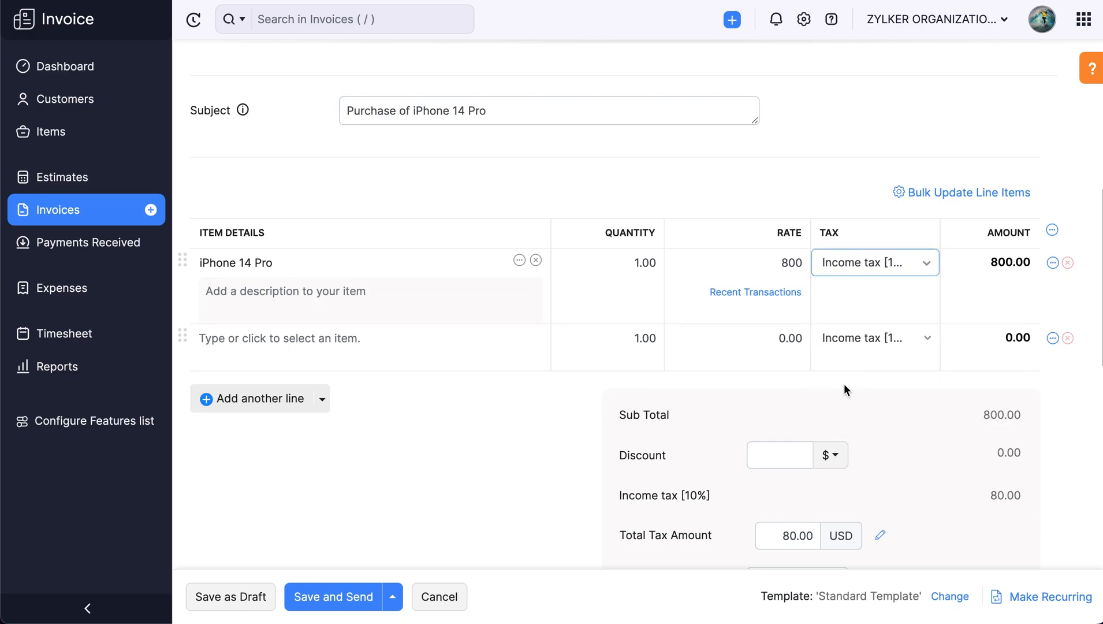
click(830, 455)
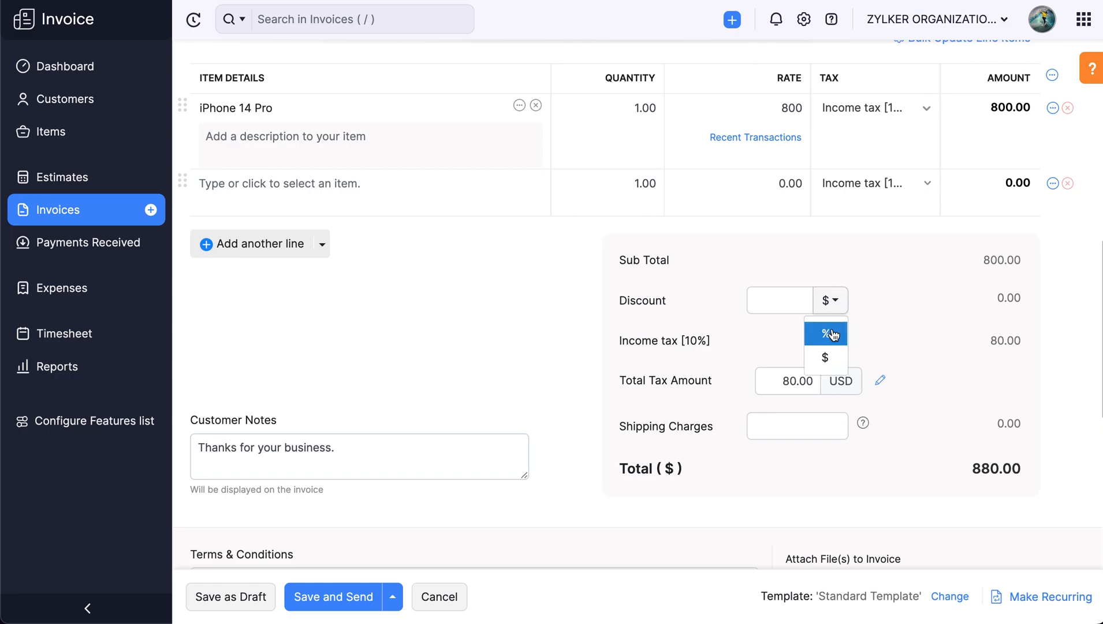
click(825, 333)
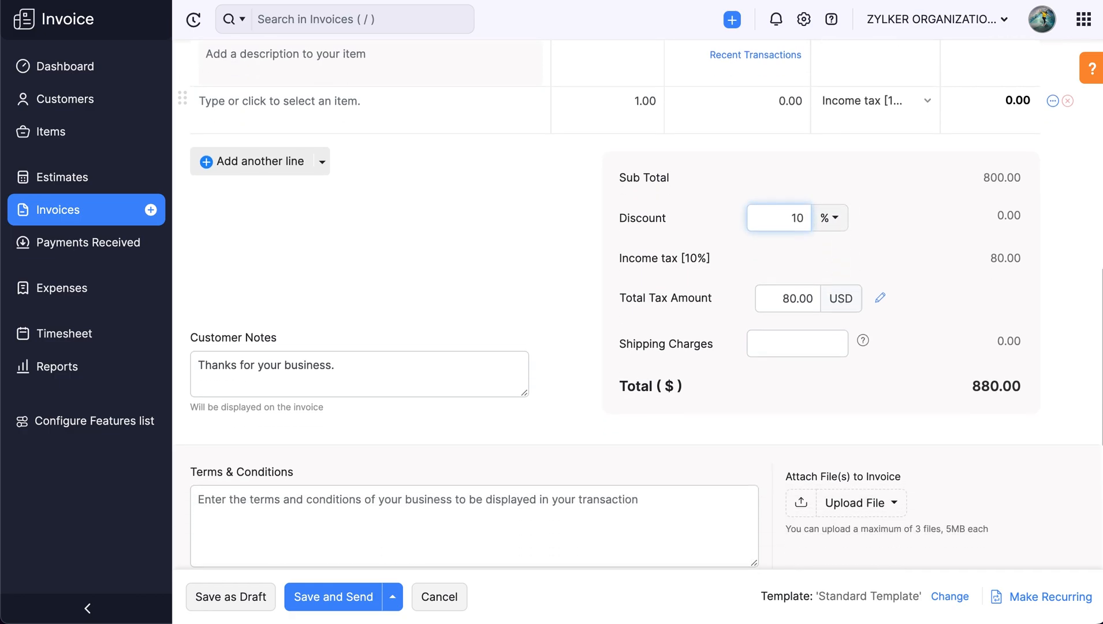
text(30)
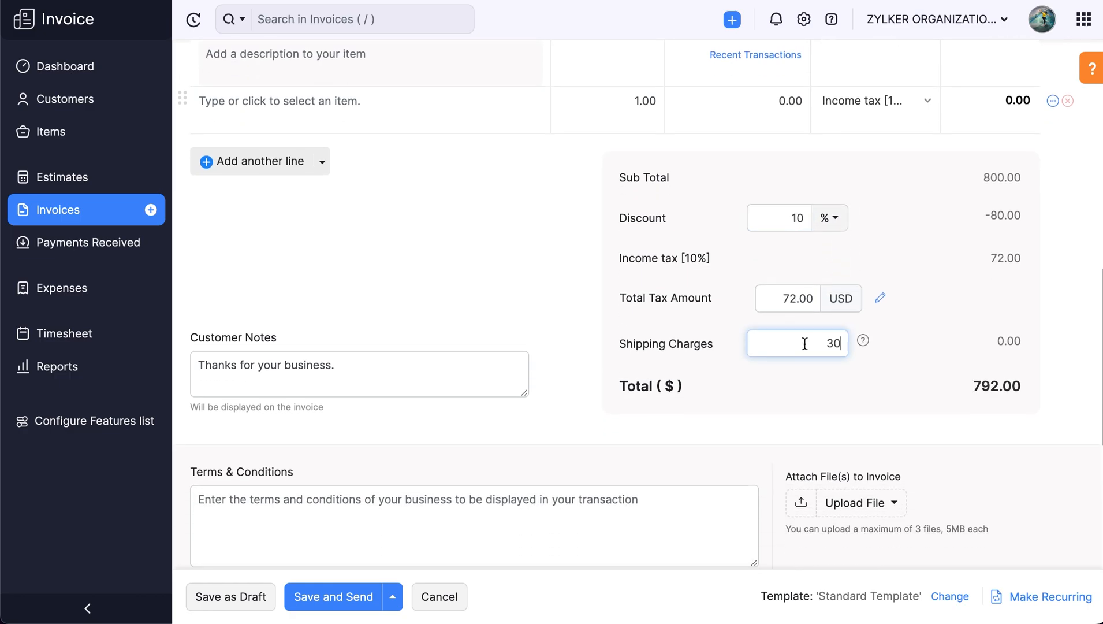
click(359, 374)
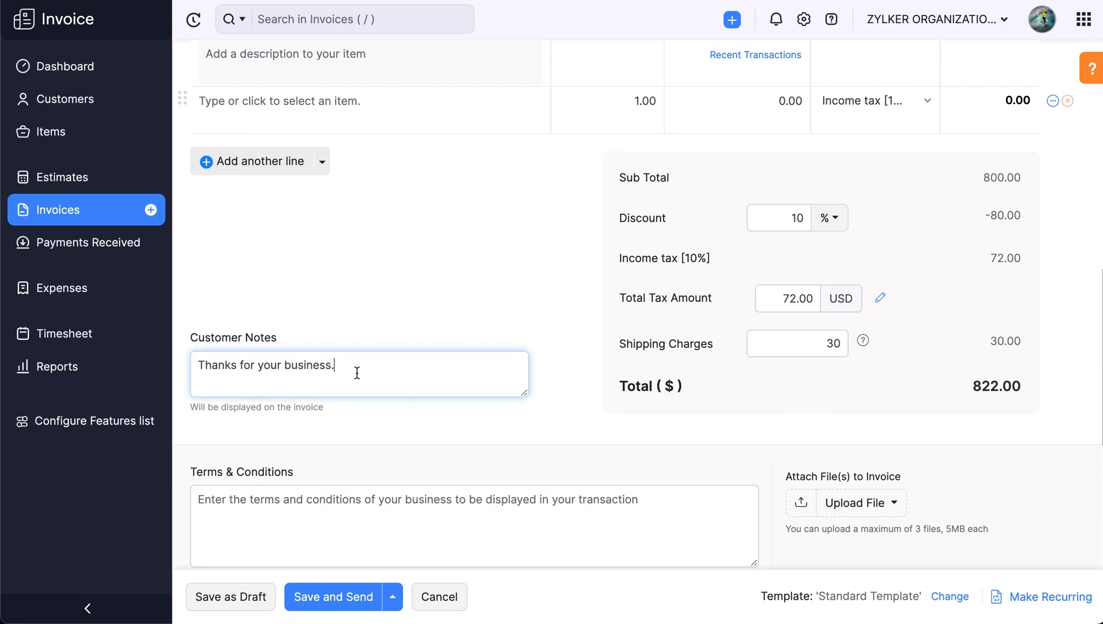
Step: Add the terms 'Goods sold cannot be returned.' to the invoice
scroll(down, 3)
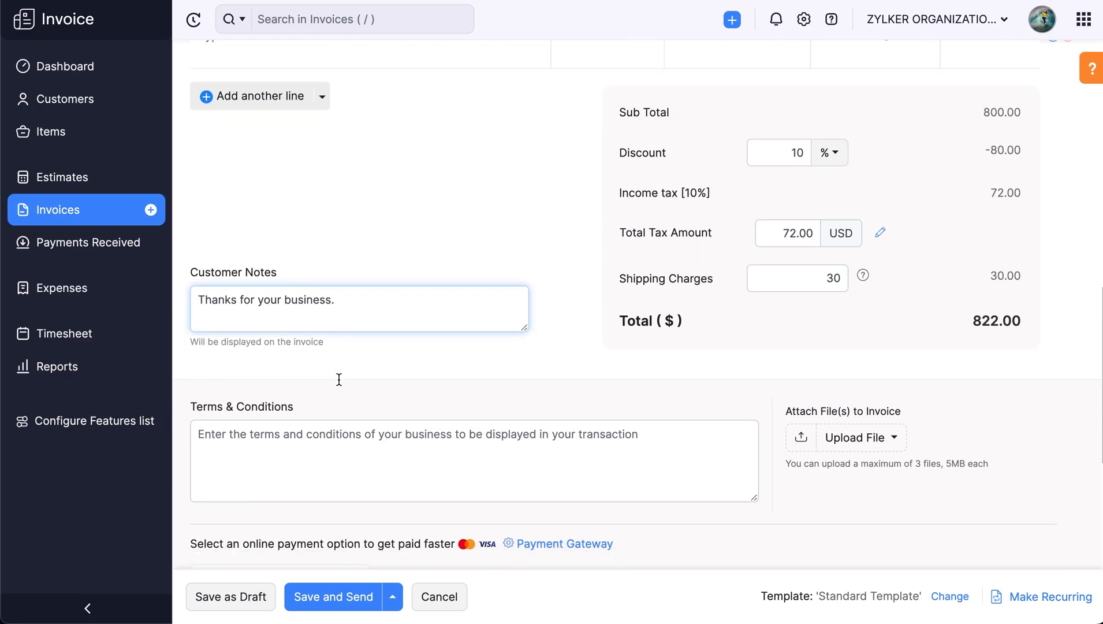
text(Goods sold cannot be returned.)
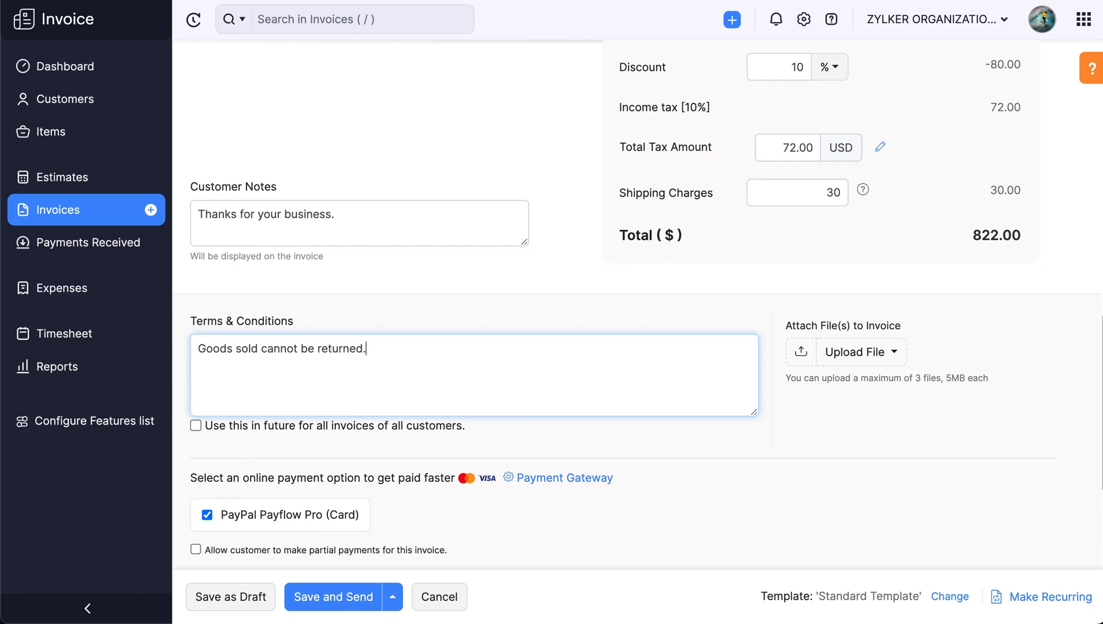
scroll(down, 3)
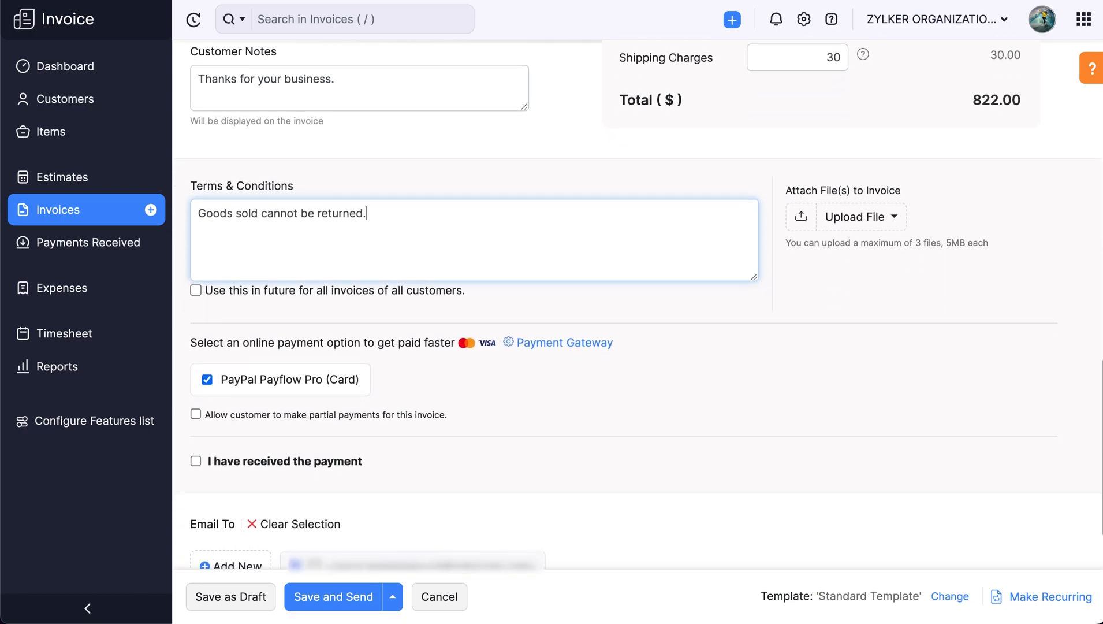
mouse_move(555, 351)
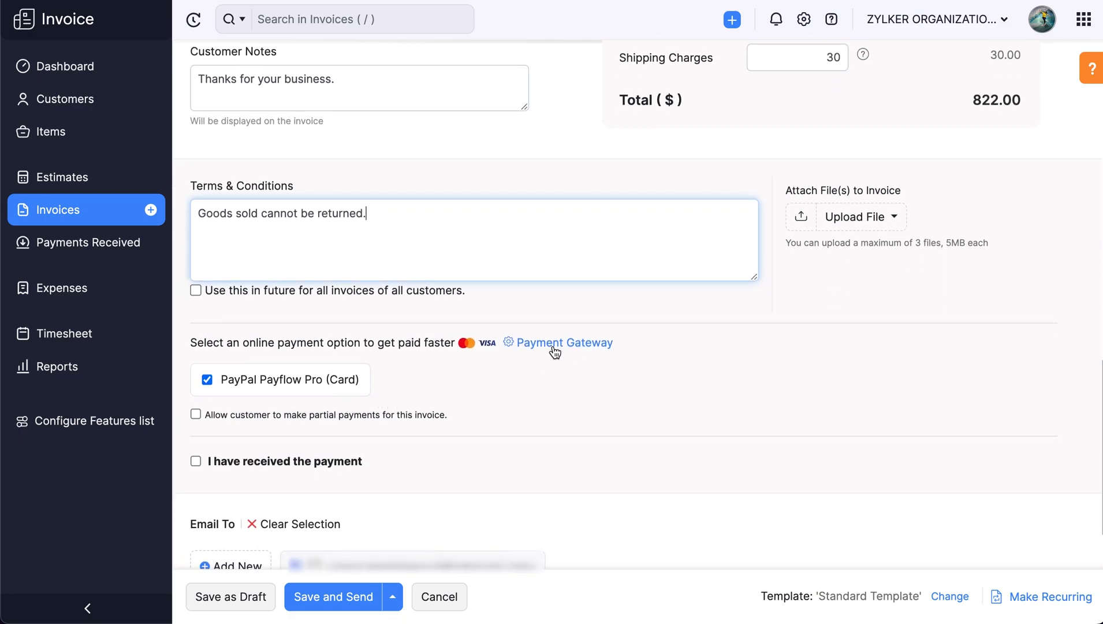
Step: Review the payment gateway options (PayPal Payflow Pro) without changes, then scroll to Email To
click(564, 343)
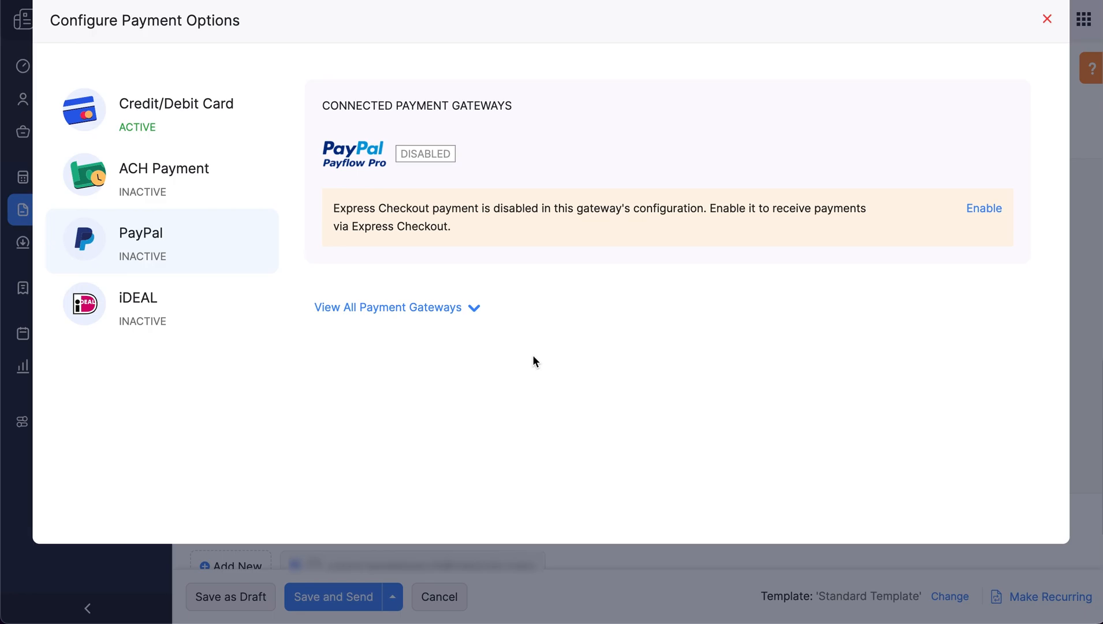
click(1046, 20)
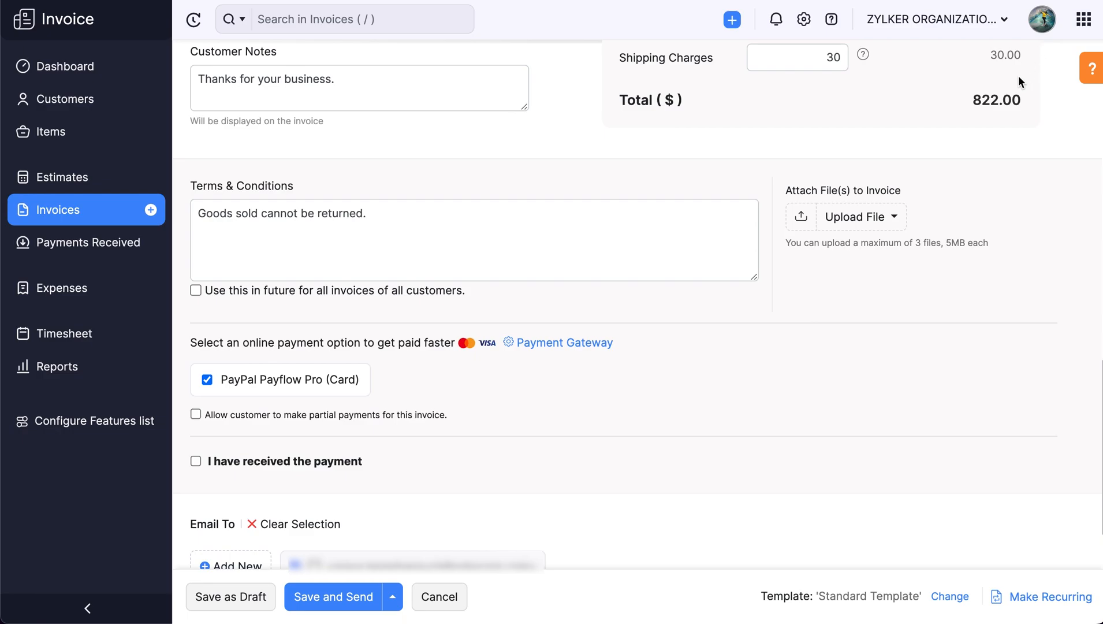
scroll(down, 3)
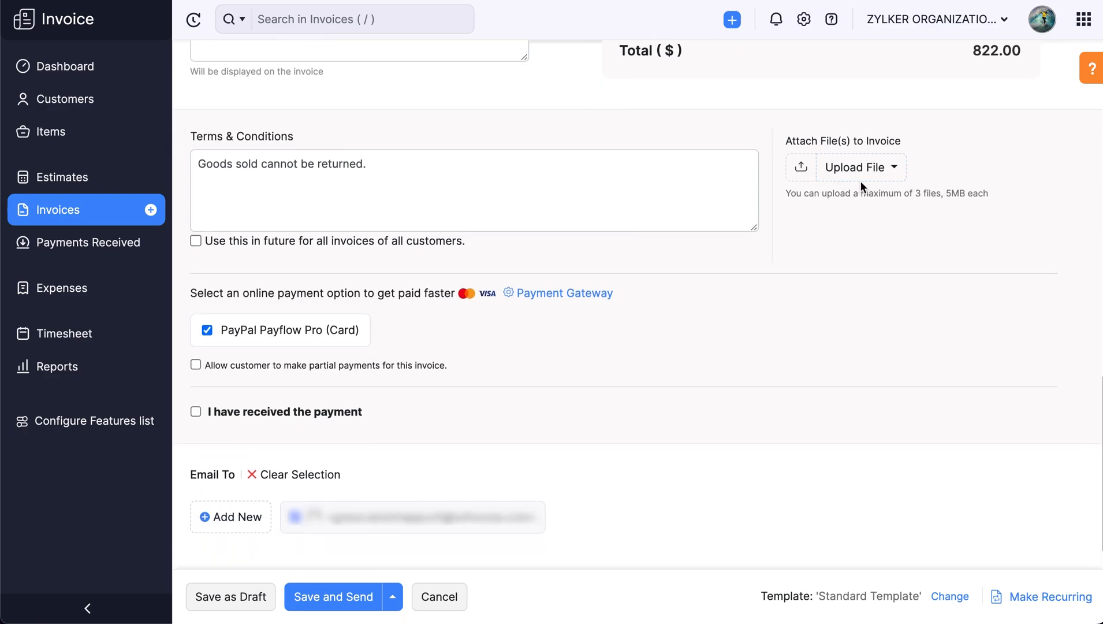
scroll(down, 3)
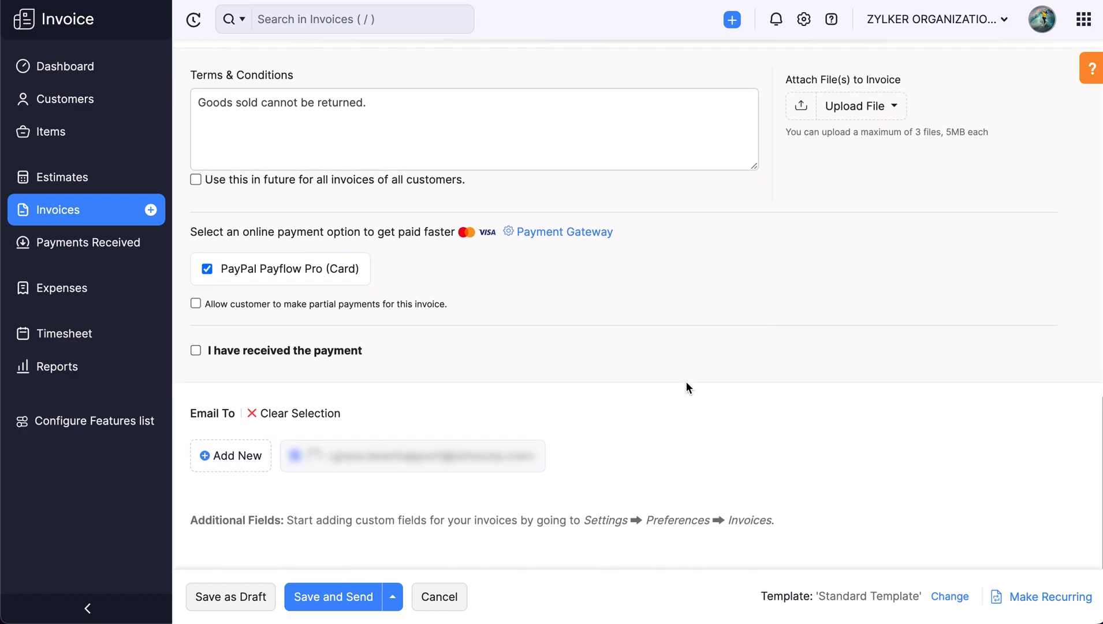
Step: Save INV-000001 and email it to Jem with the invoice PDF attached
click(333, 597)
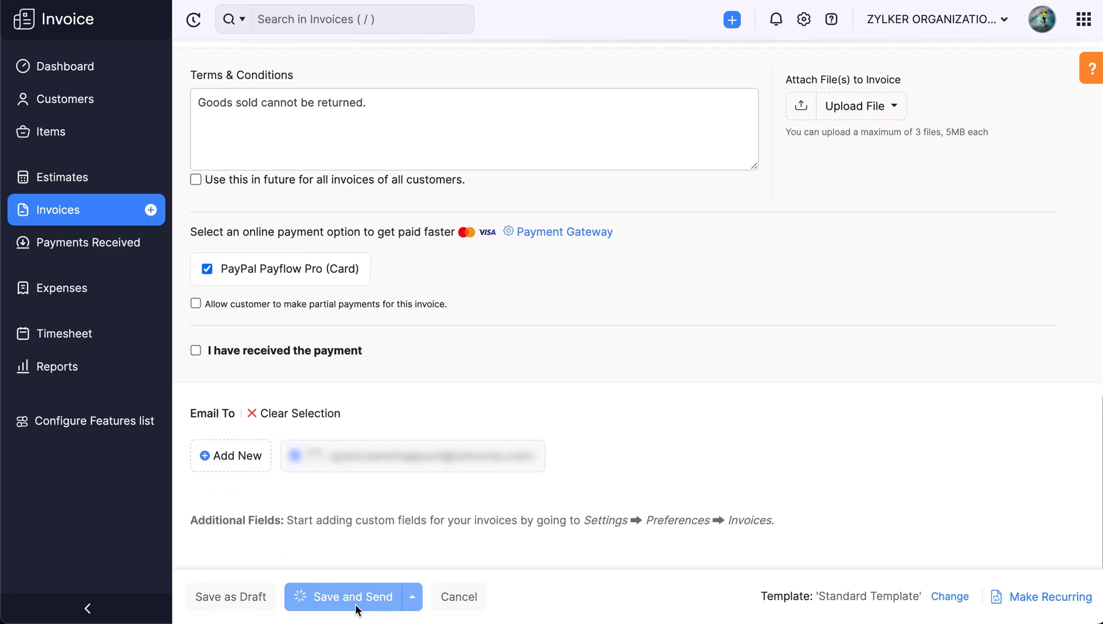
click(352, 597)
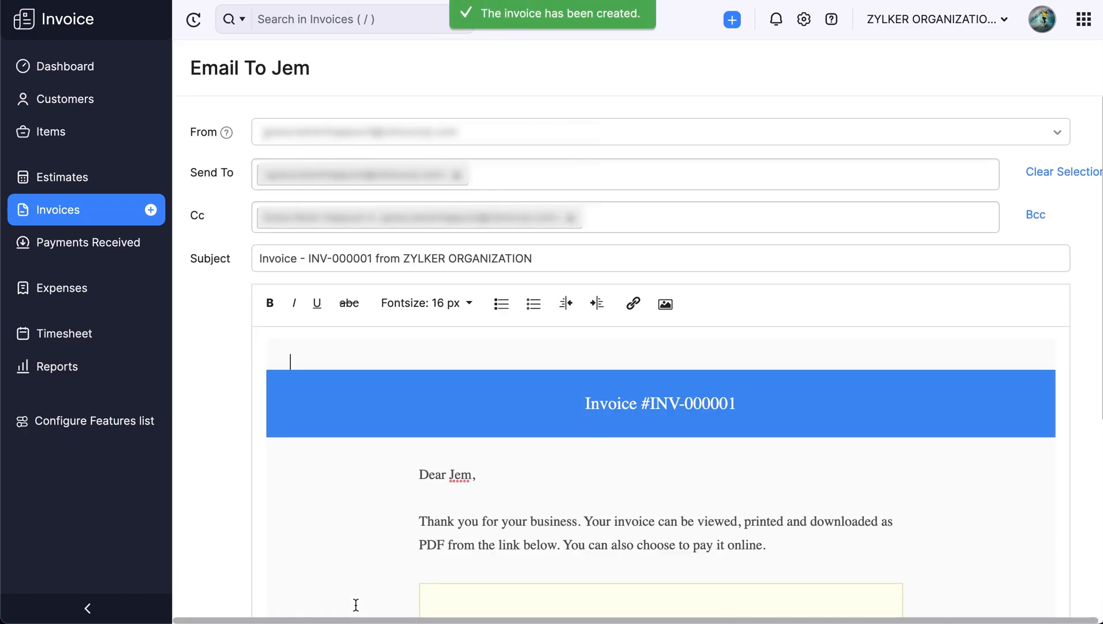
scroll(down, 3)
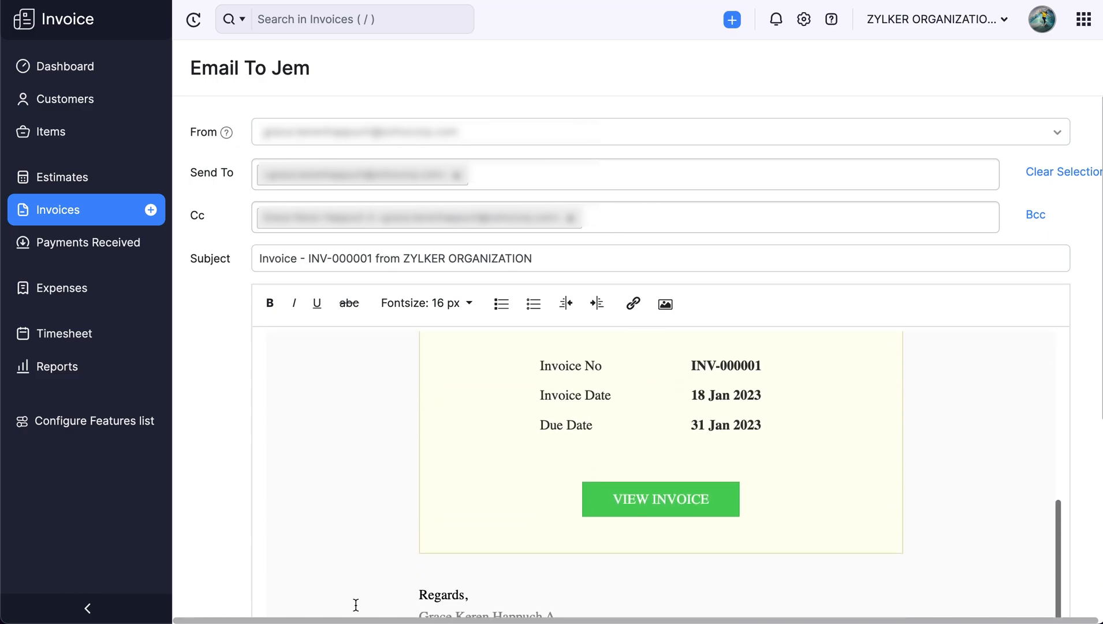
scroll(down, 3)
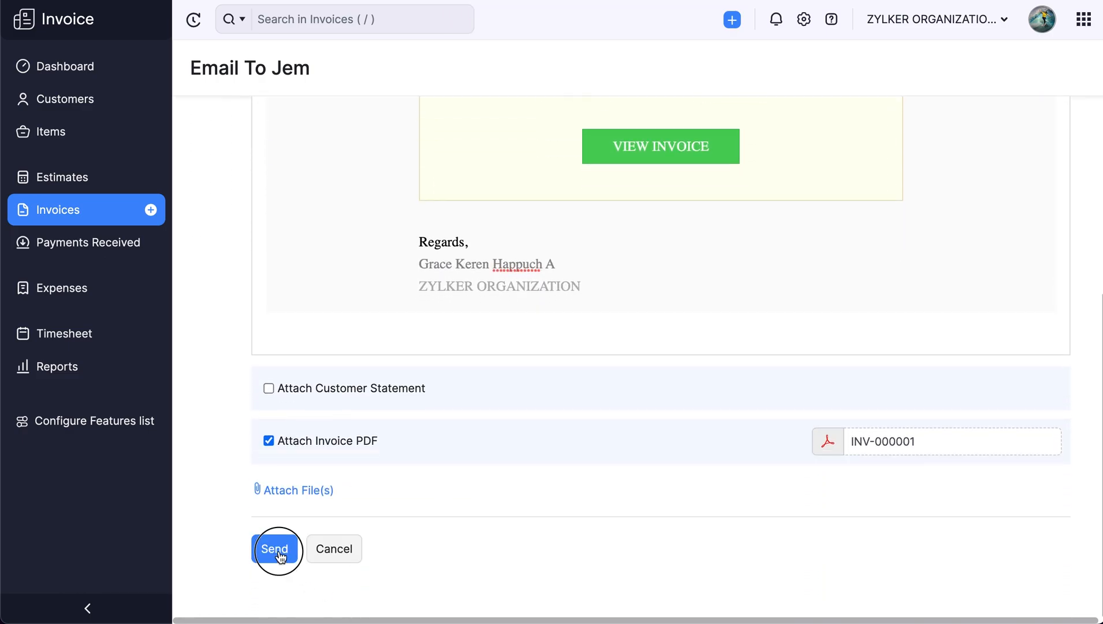
click(274, 549)
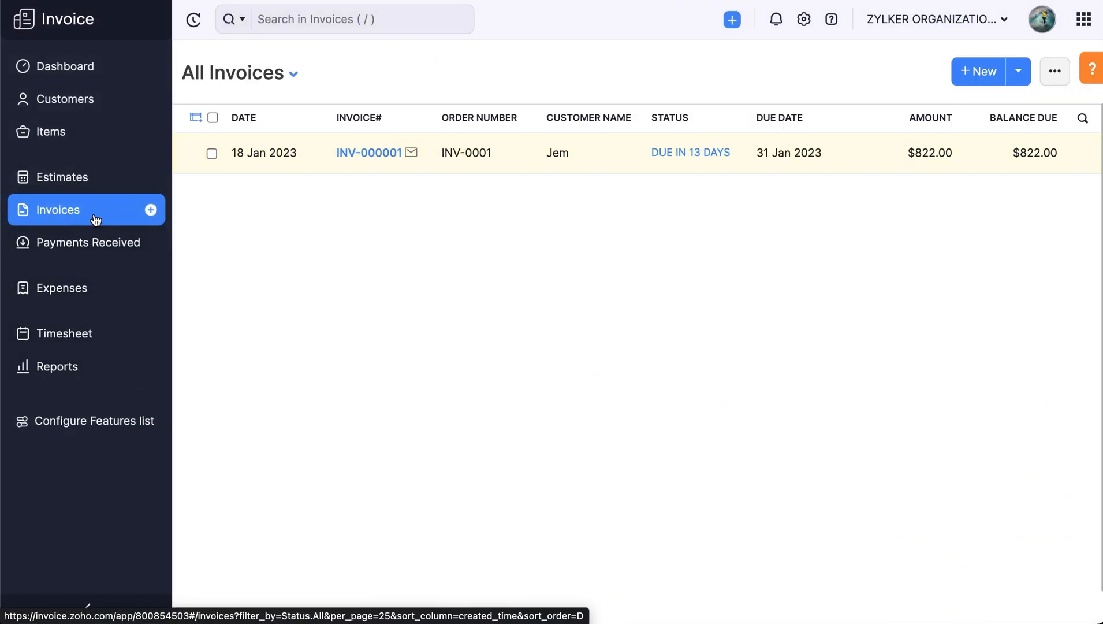
mouse_move(761, 175)
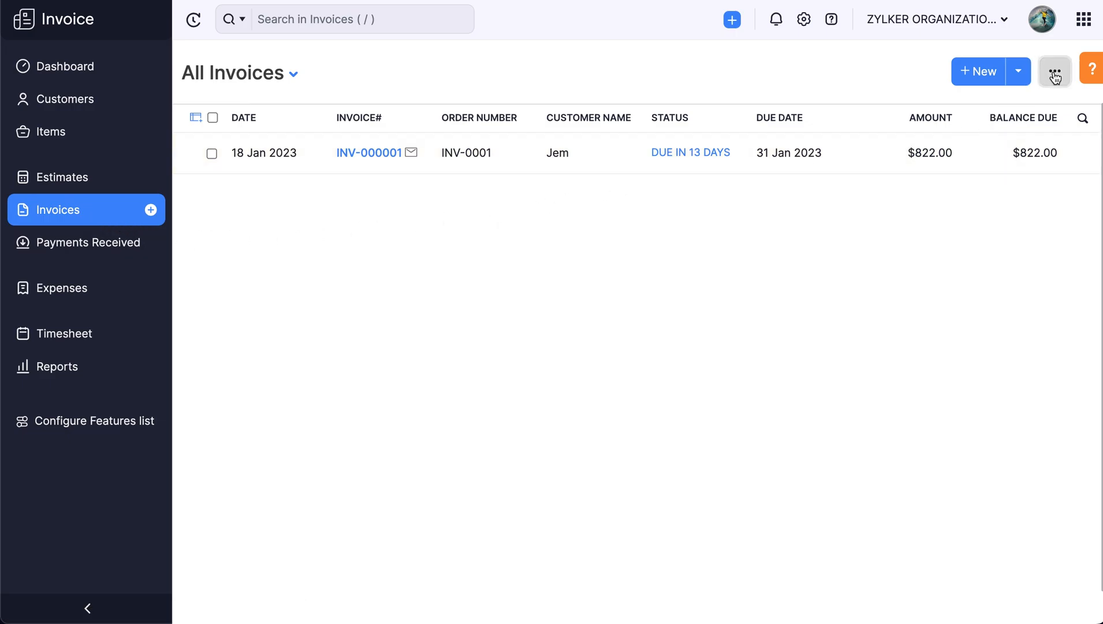
Step: Visit the Import Invoices page, then view the dashboard's Quick Create options
click(1053, 71)
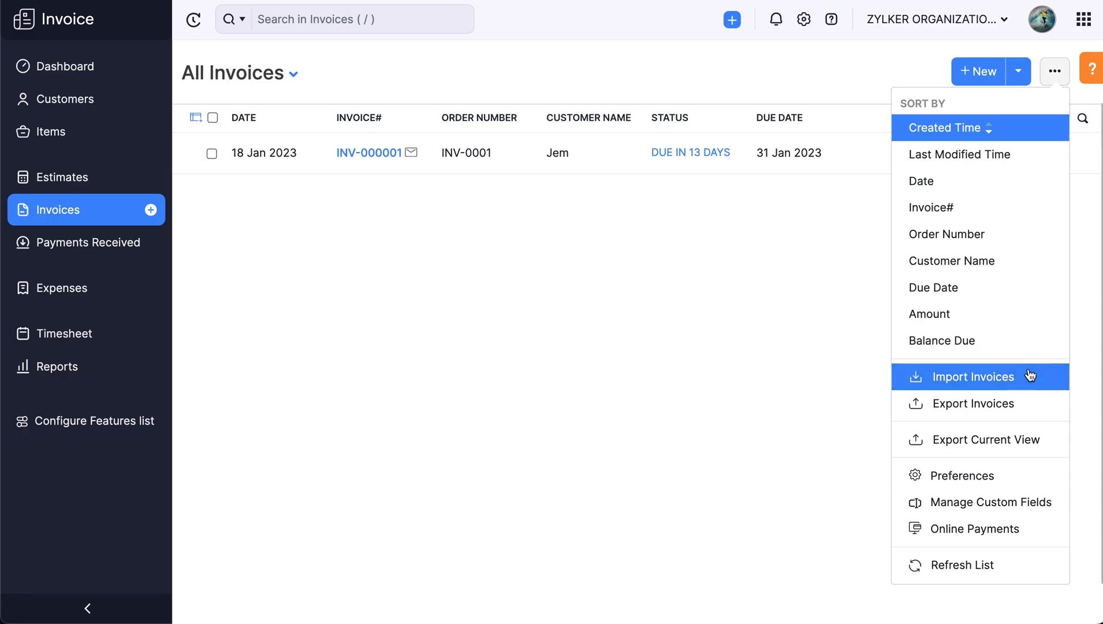
click(973, 376)
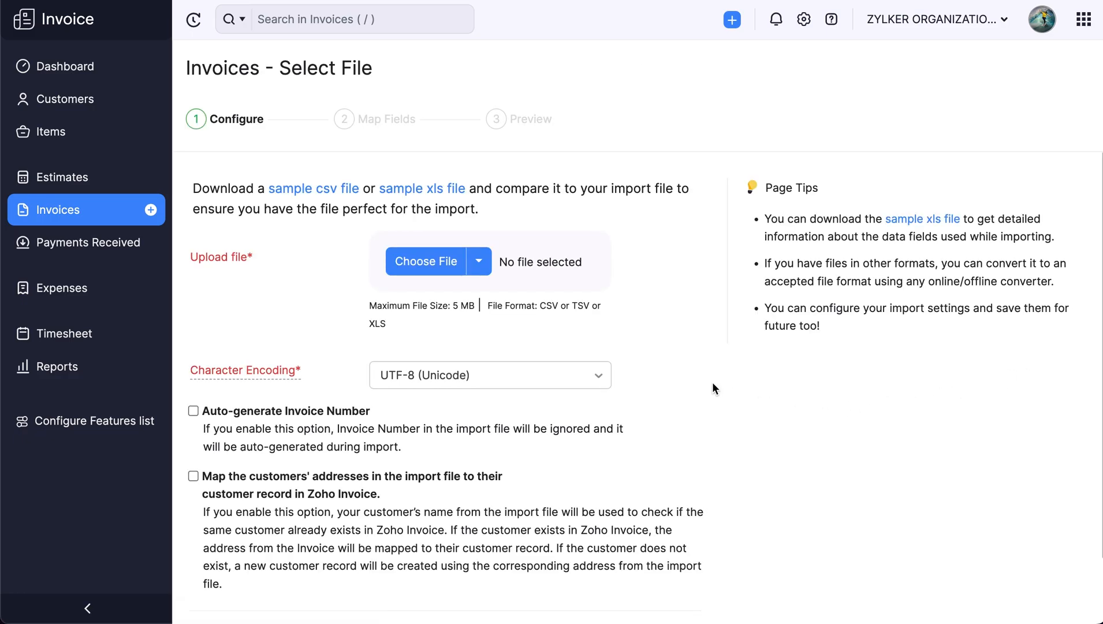
mouse_move(575, 323)
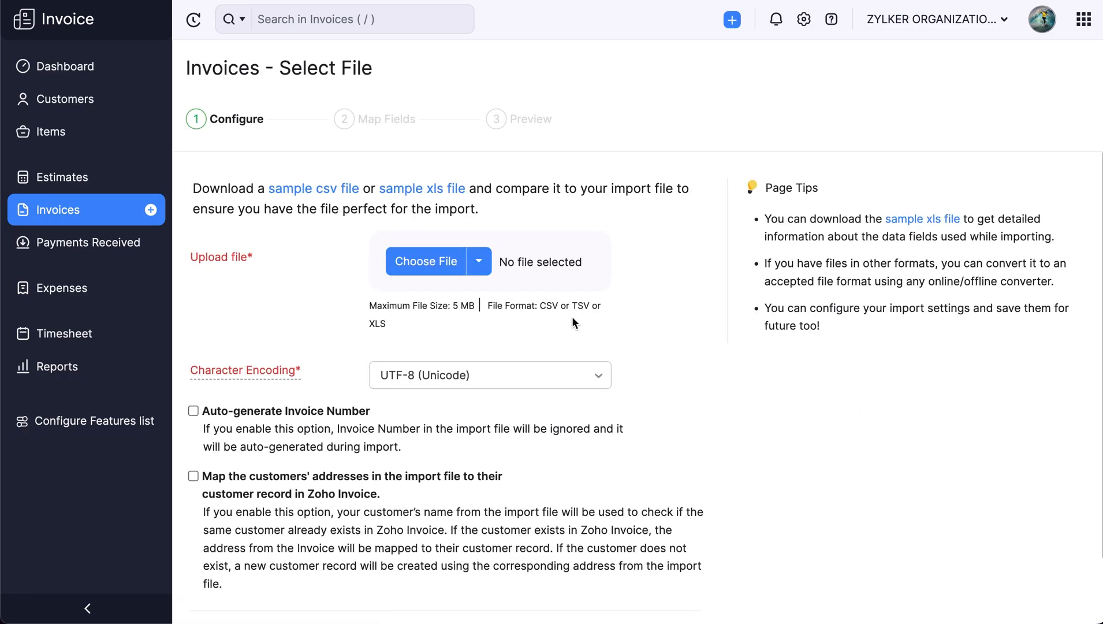
mouse_move(585, 322)
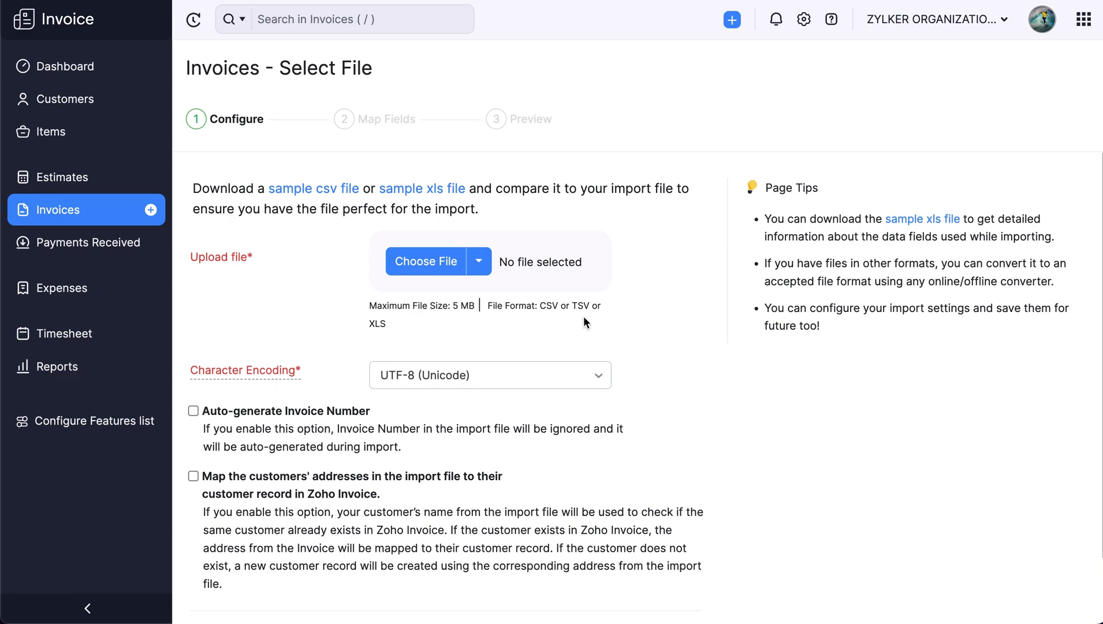
click(65, 66)
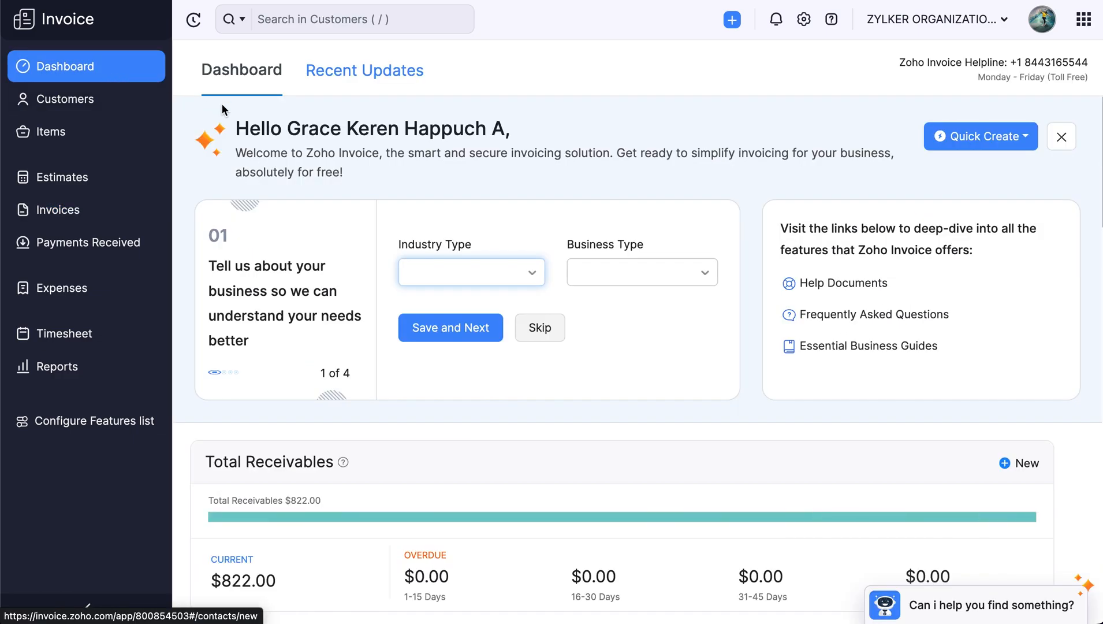
click(980, 135)
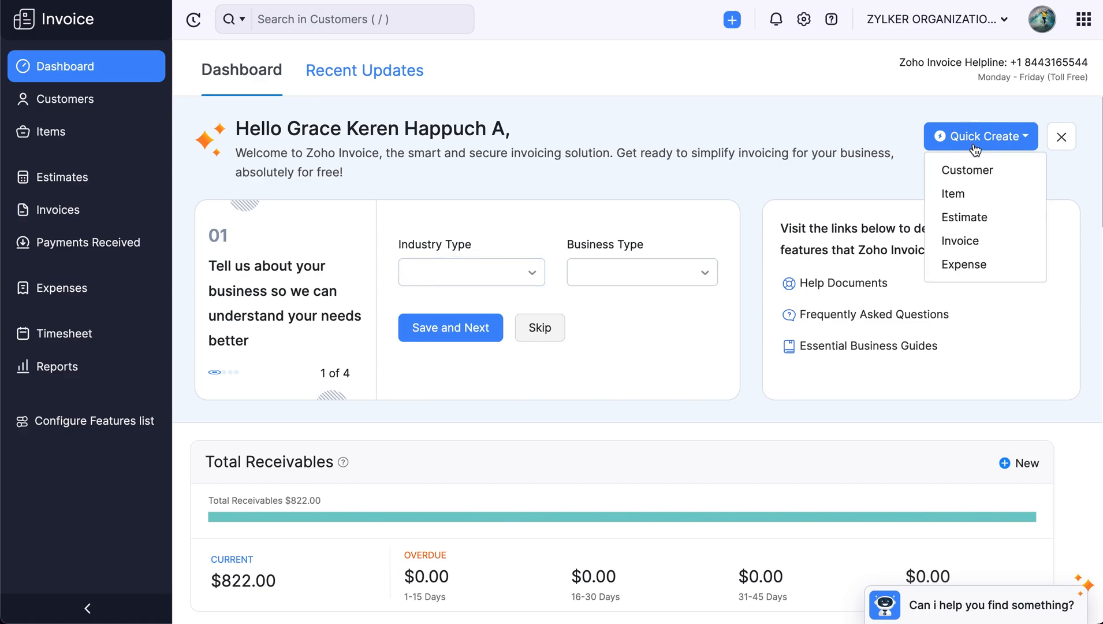
mouse_move(960, 240)
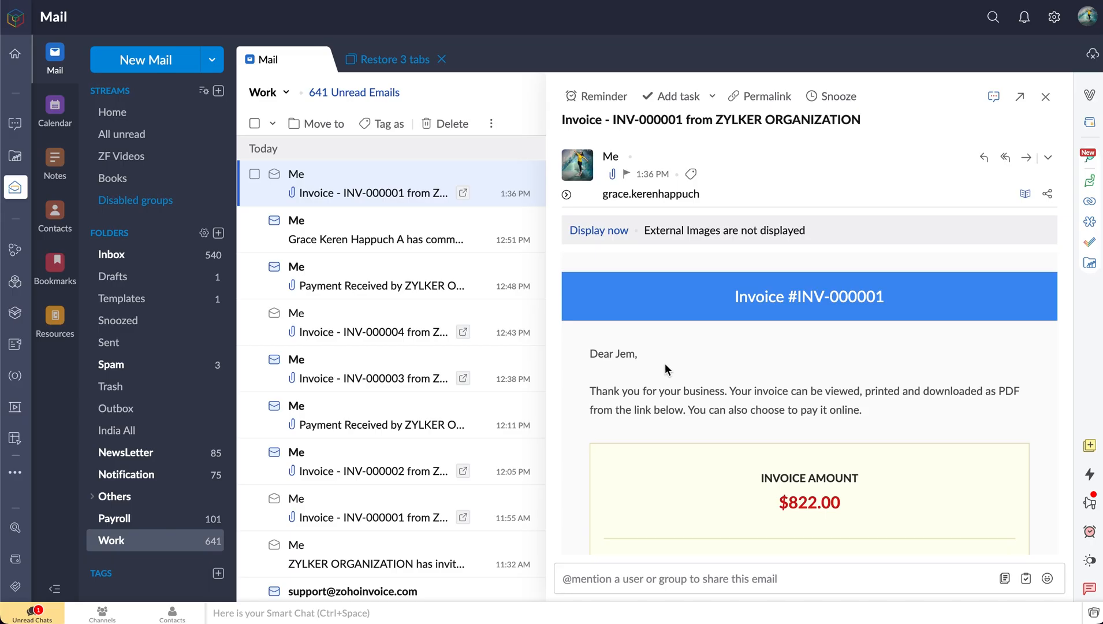
Step: Scroll the Invoice - INV-000001 email and follow VIEW INVOICE to the customer portal
scroll(down, 3)
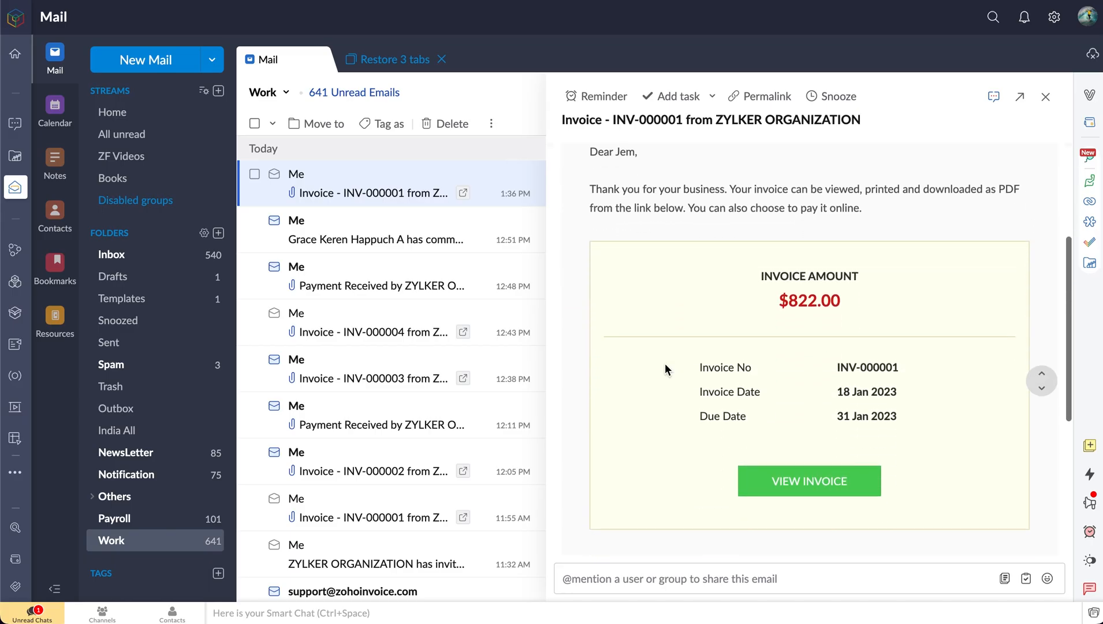
scroll(down, 3)
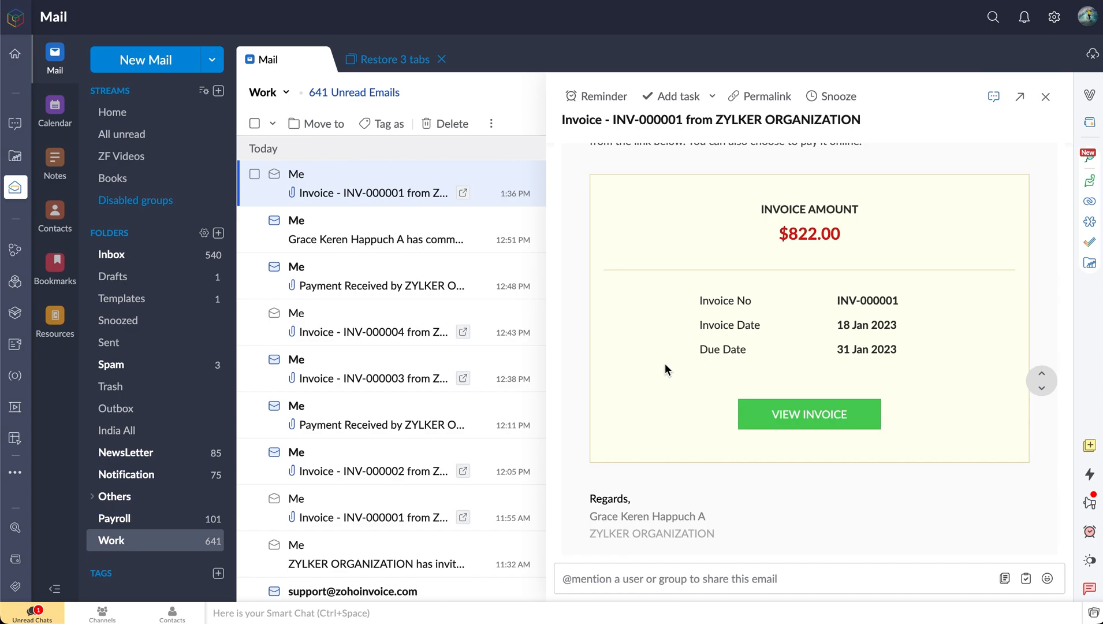
mouse_move(773, 438)
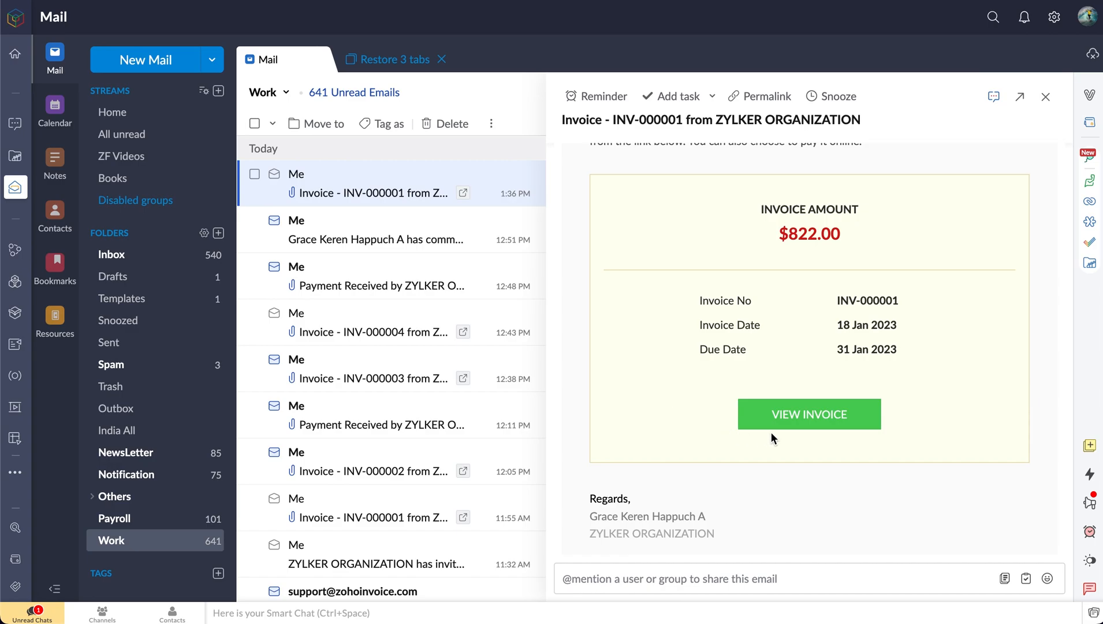
click(808, 414)
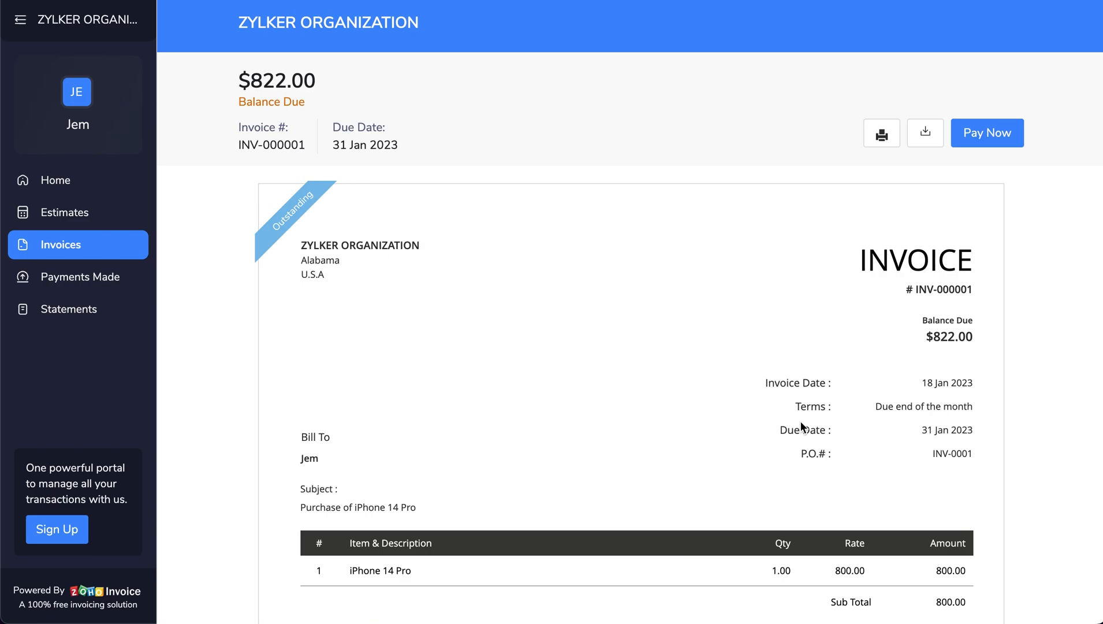
mouse_move(972, 160)
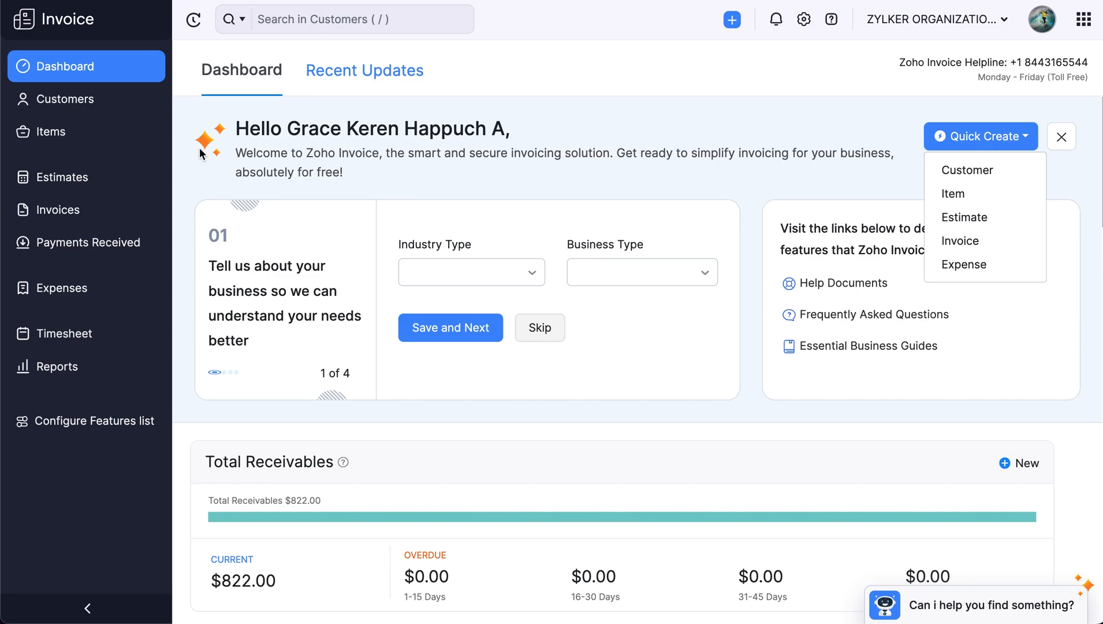
mouse_move(58, 210)
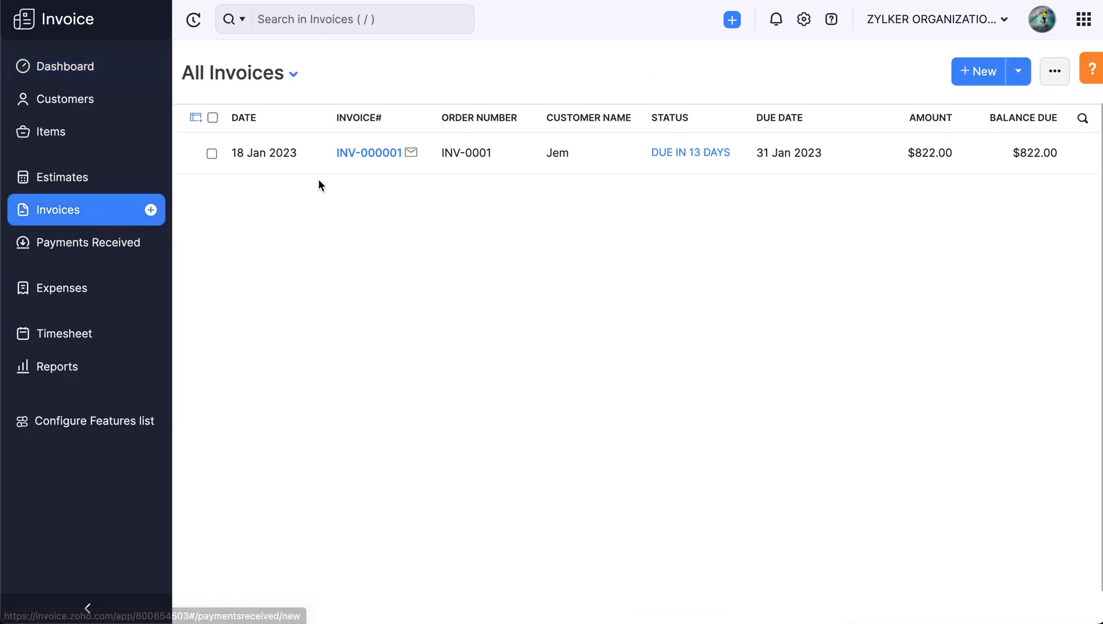
Step: Record the $822 payment on INV-000001 with the note 'Thank you for your business.'
click(370, 152)
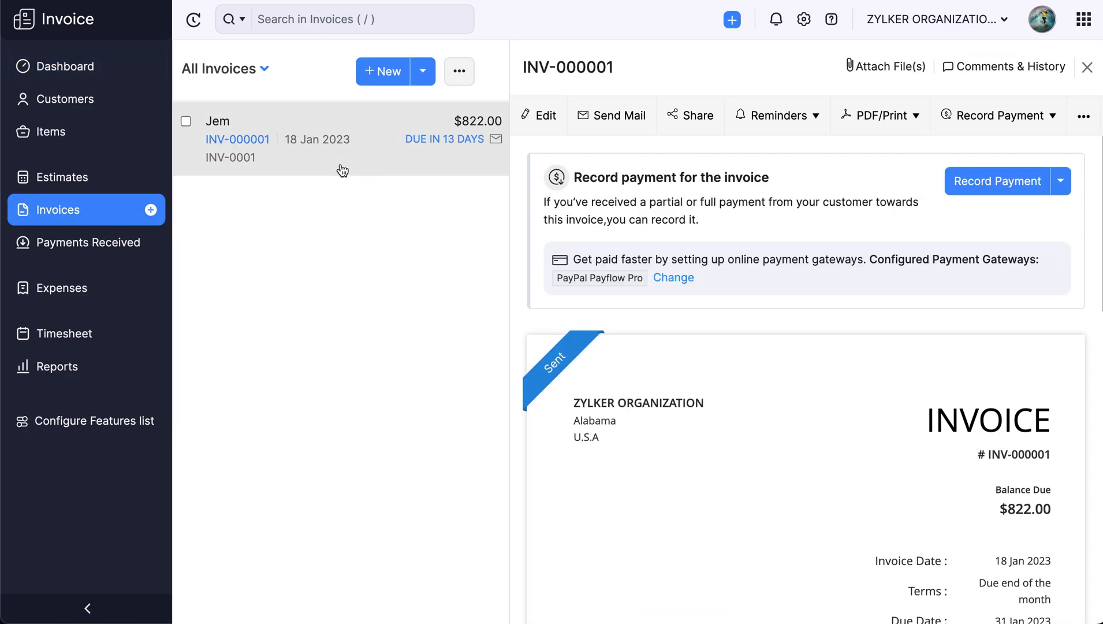
mouse_move(951, 216)
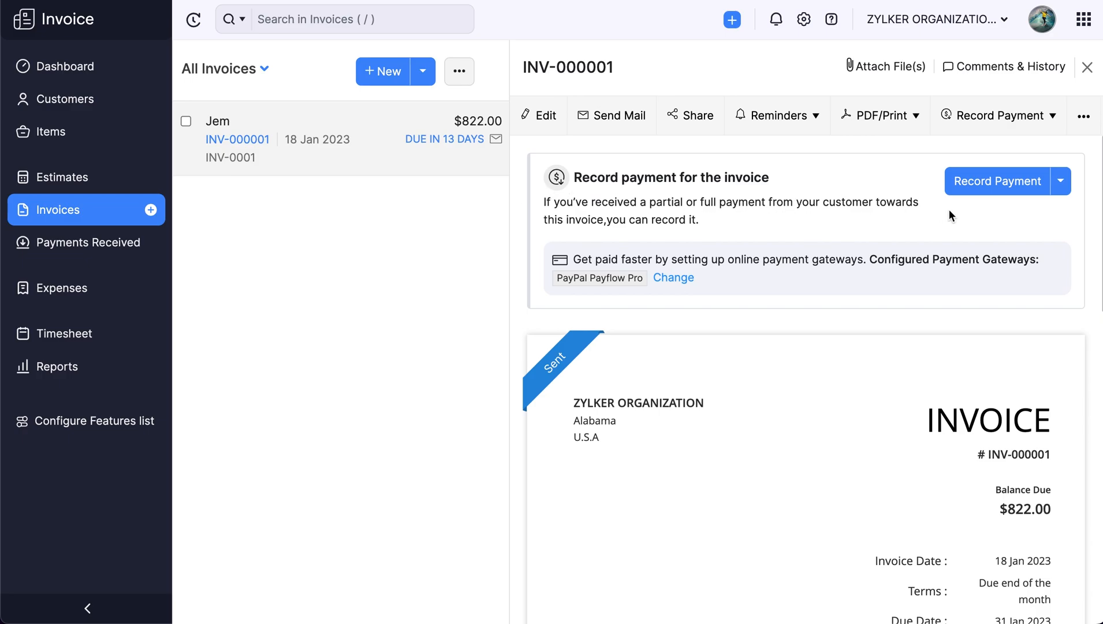
click(996, 180)
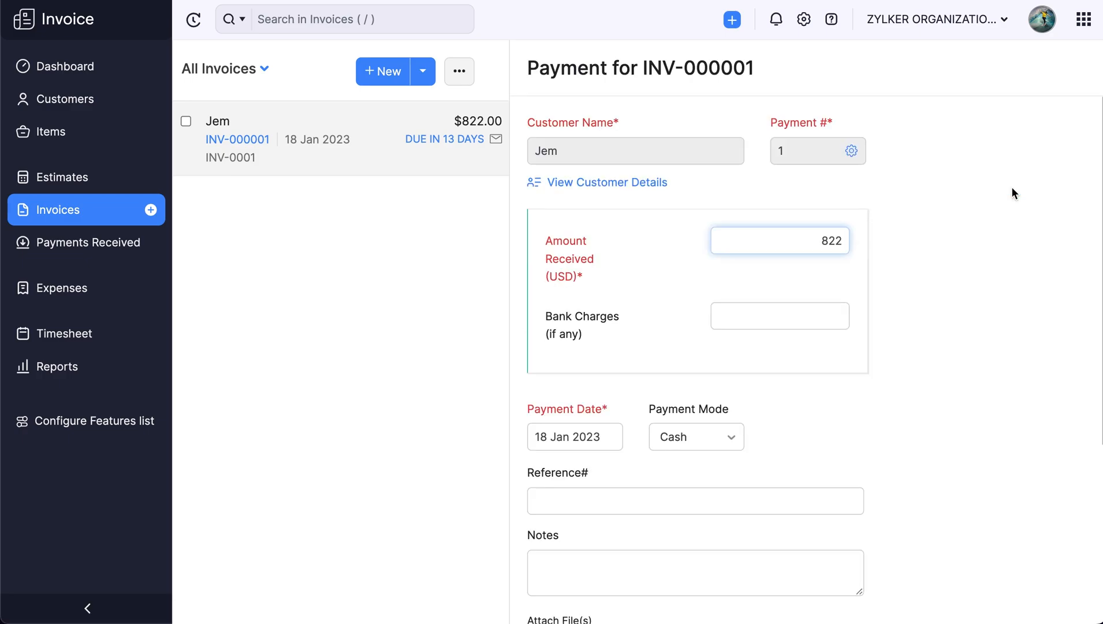
scroll(down, 3)
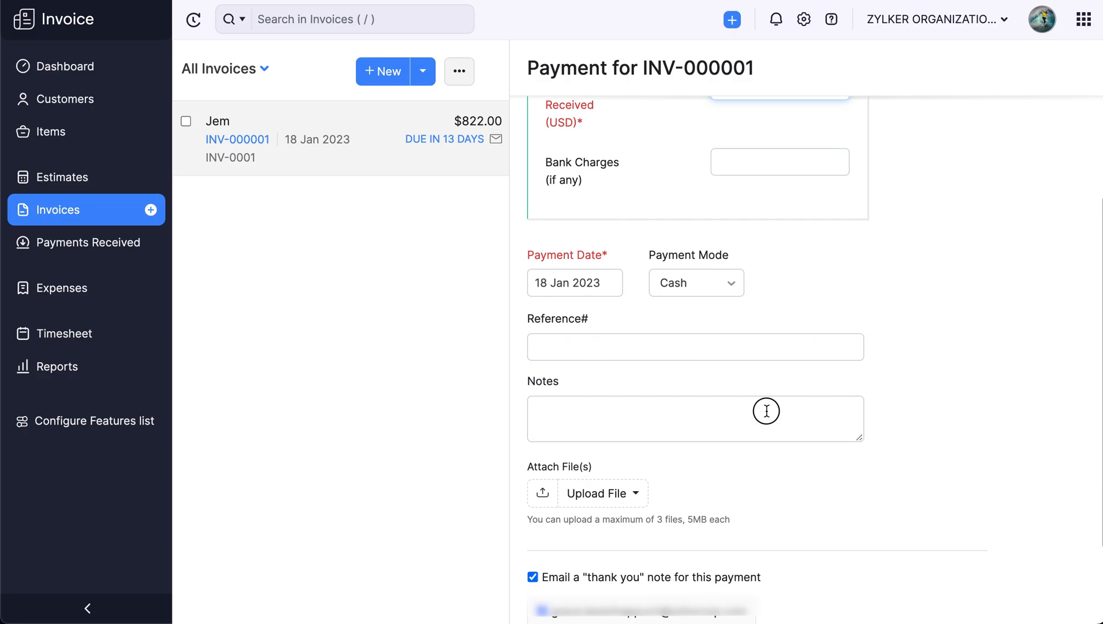
text(Thank you for your business.)
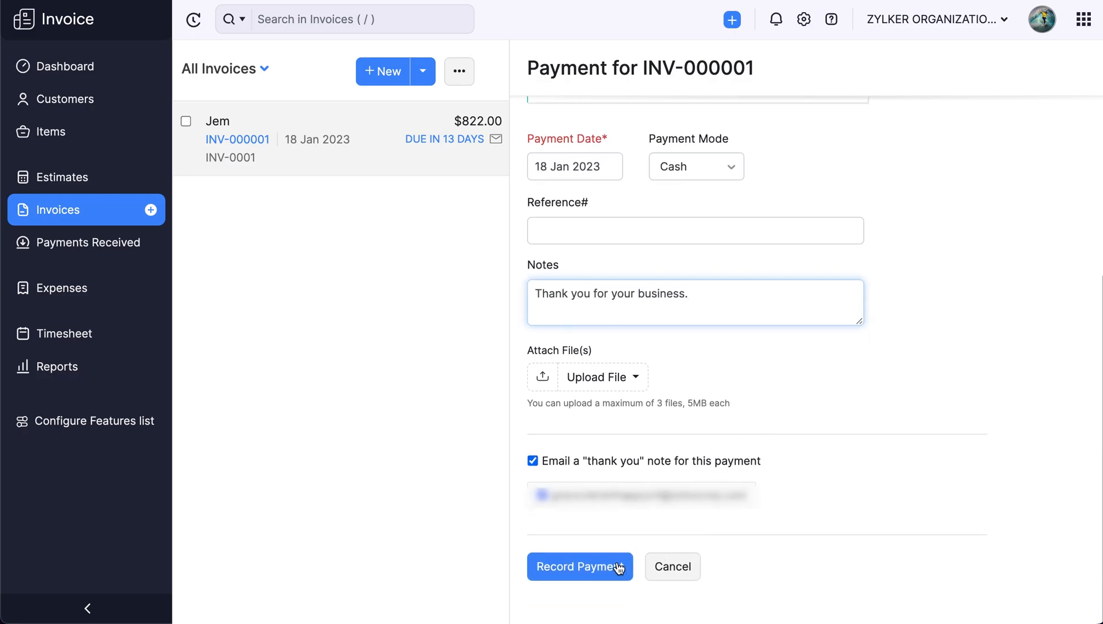
click(580, 566)
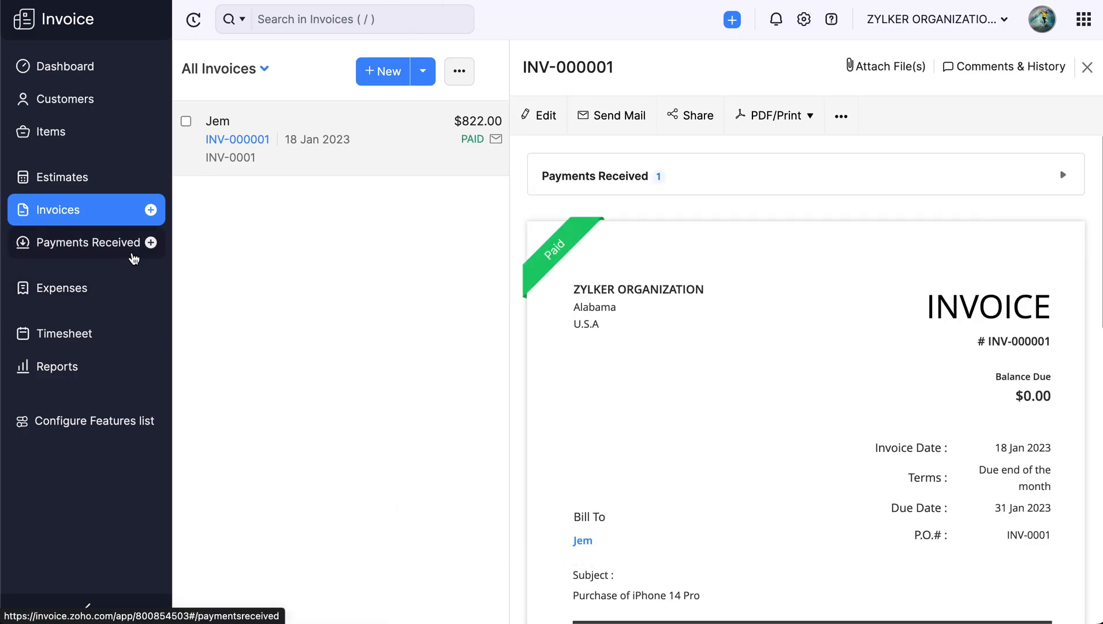
Step: View payment 1's $822.00 receipt under Payments Received, then go back to Invoices
click(87, 242)
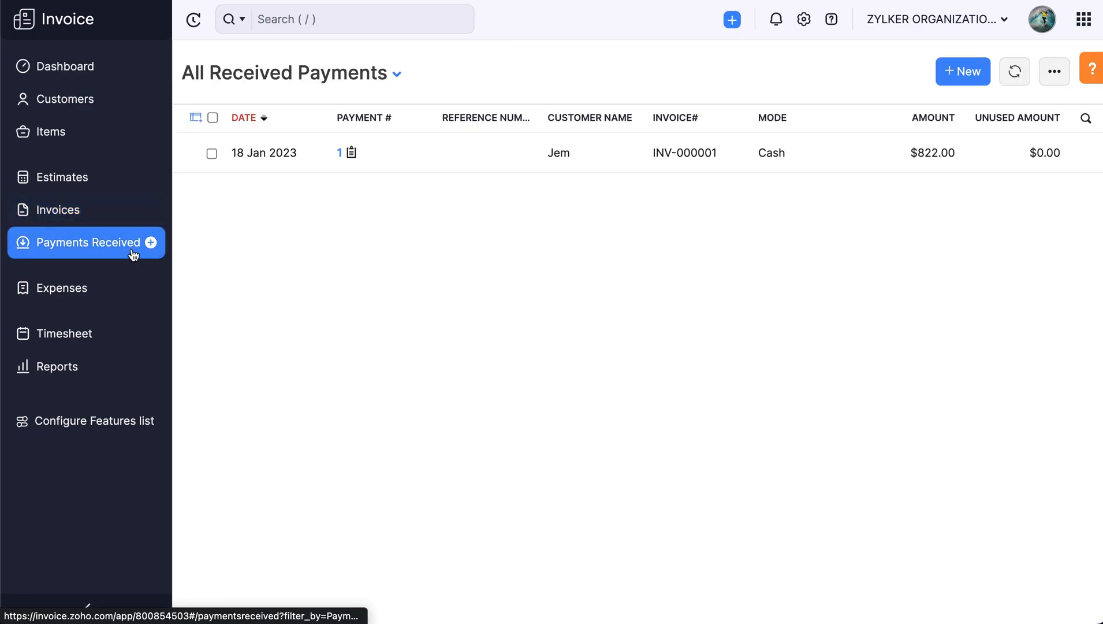
click(339, 153)
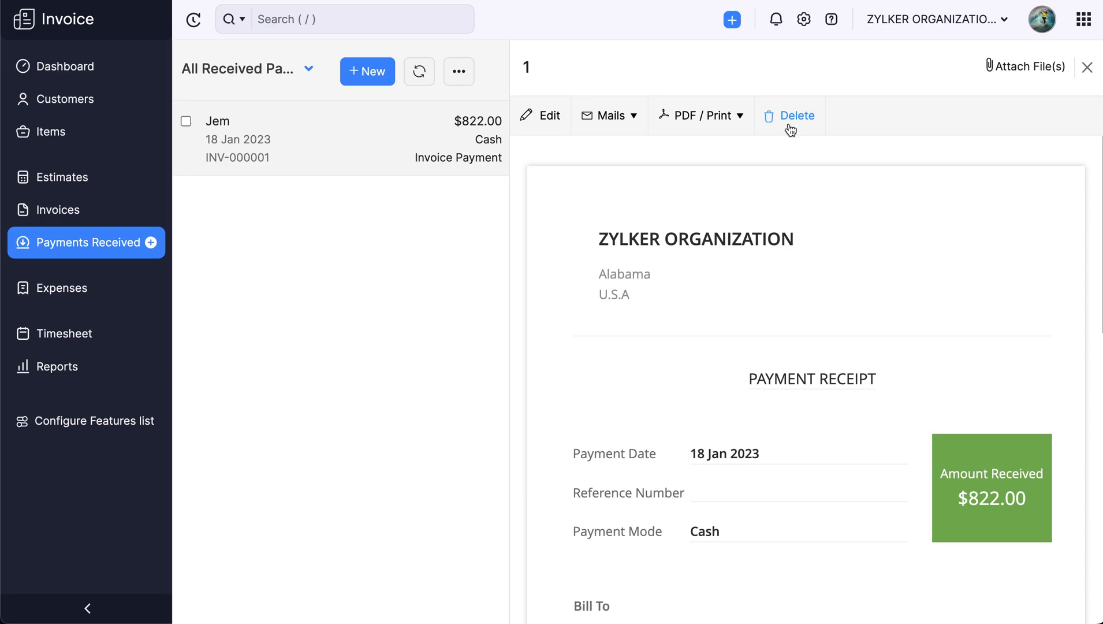
click(58, 209)
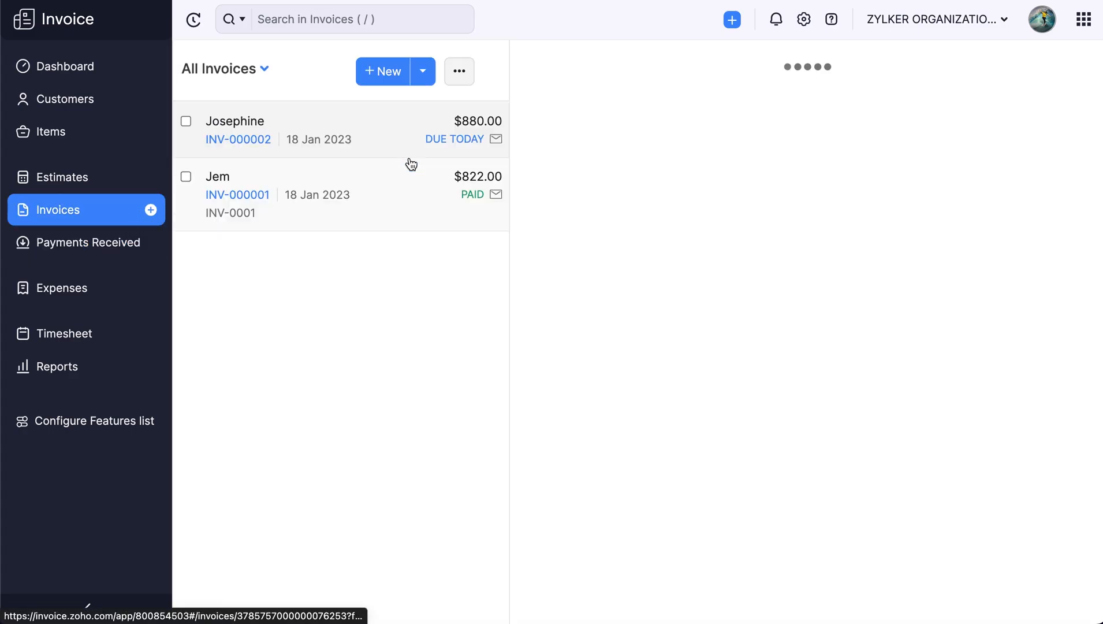
Step: Open INV-000002, check Share link visibility choices, close without a link, and open more actions
click(238, 139)
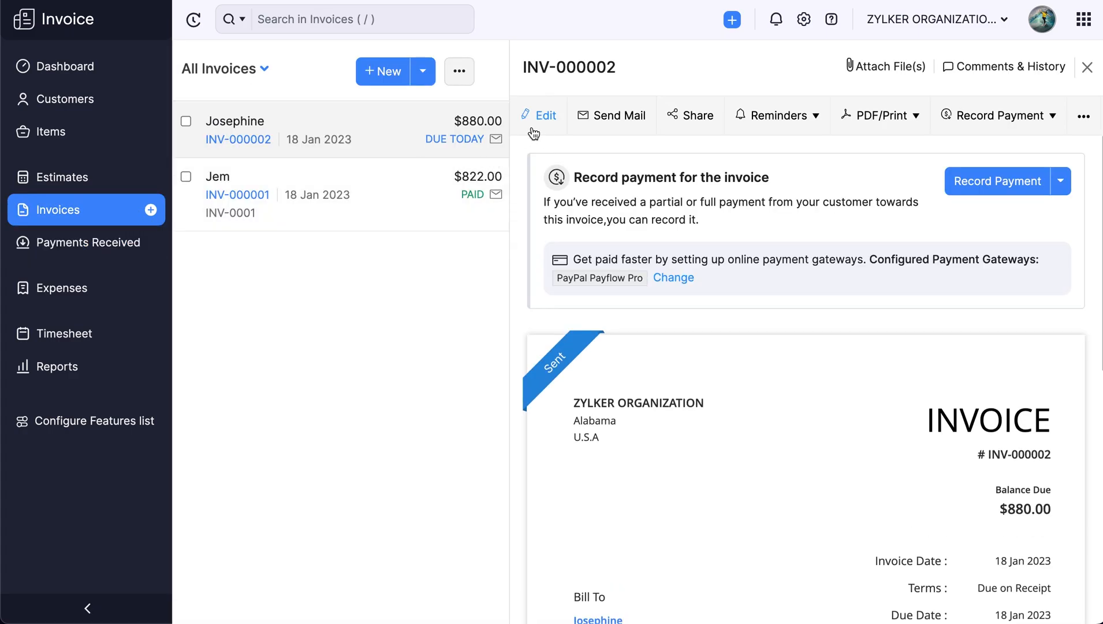
mouse_move(622, 125)
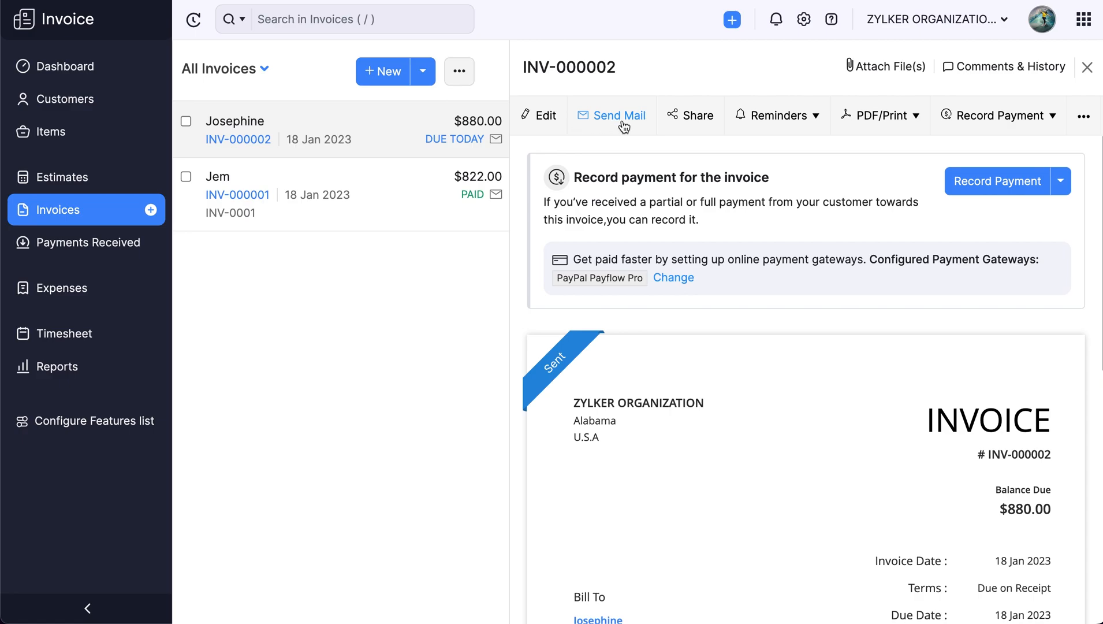
click(691, 114)
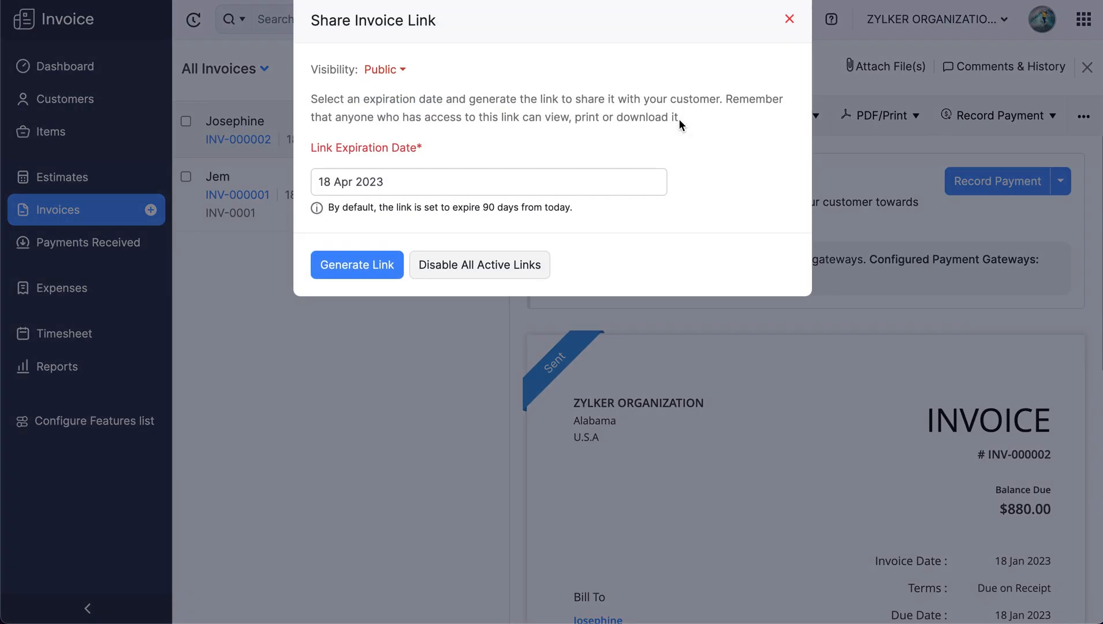
click(384, 69)
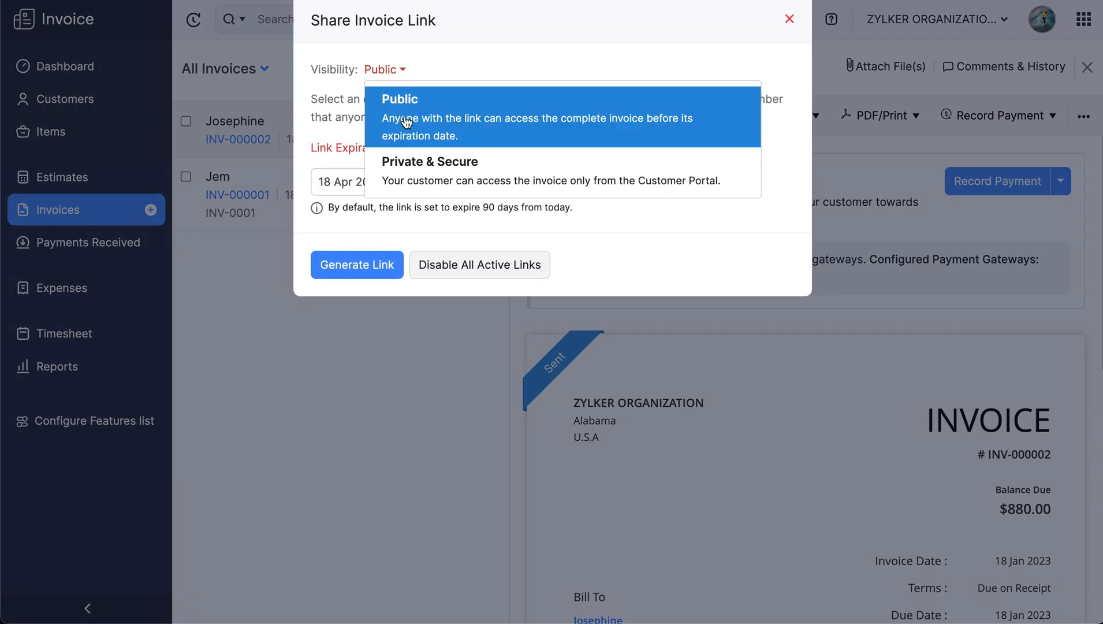
mouse_move(790, 20)
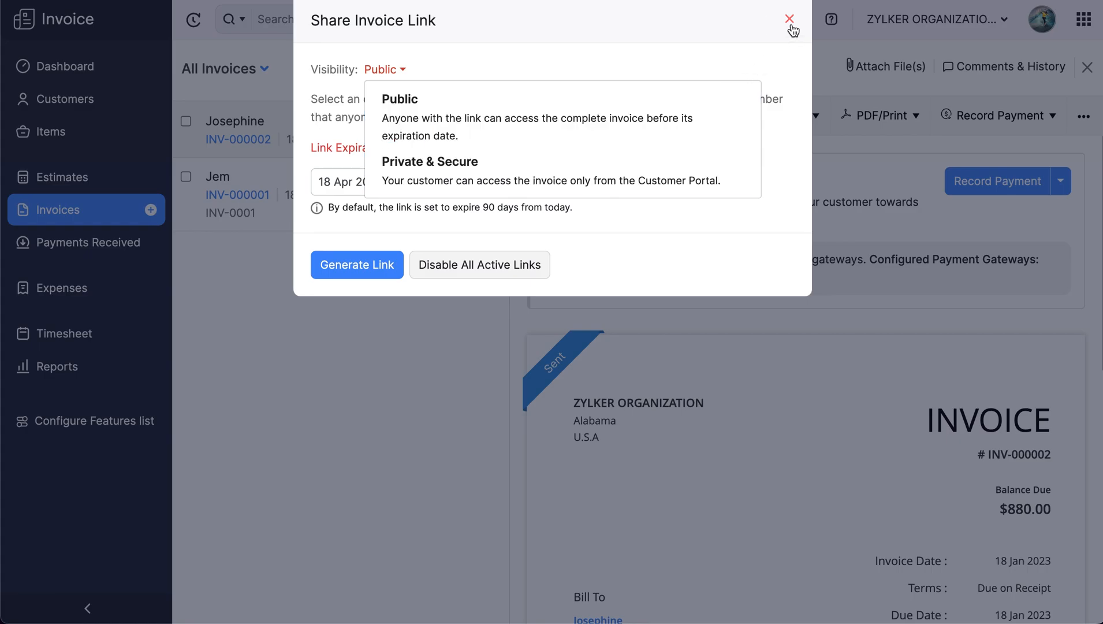
click(789, 19)
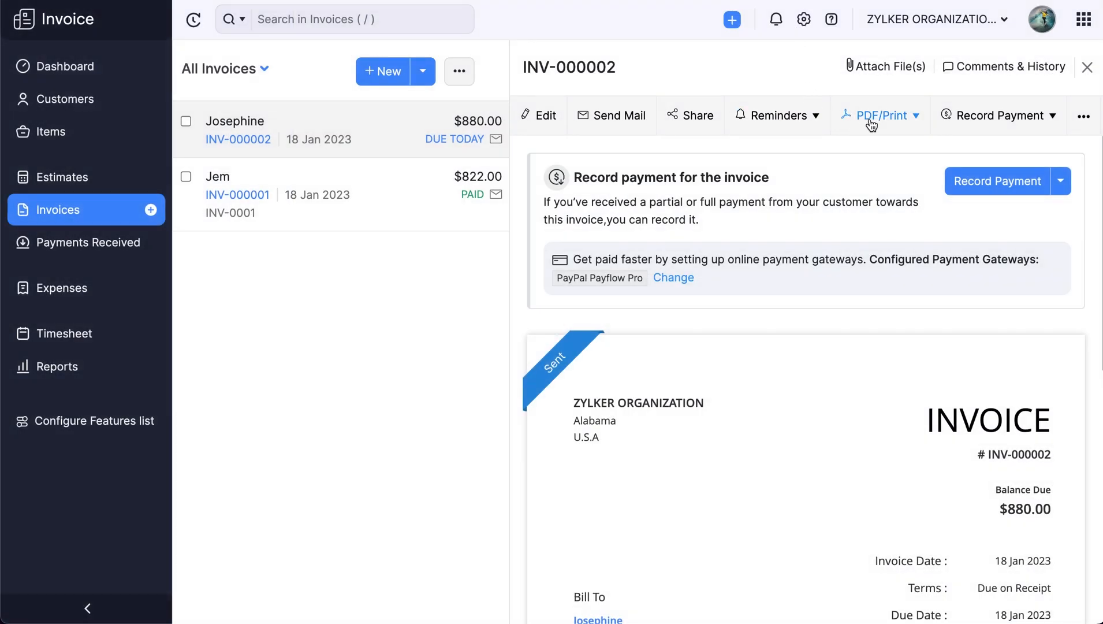
mouse_move(893, 129)
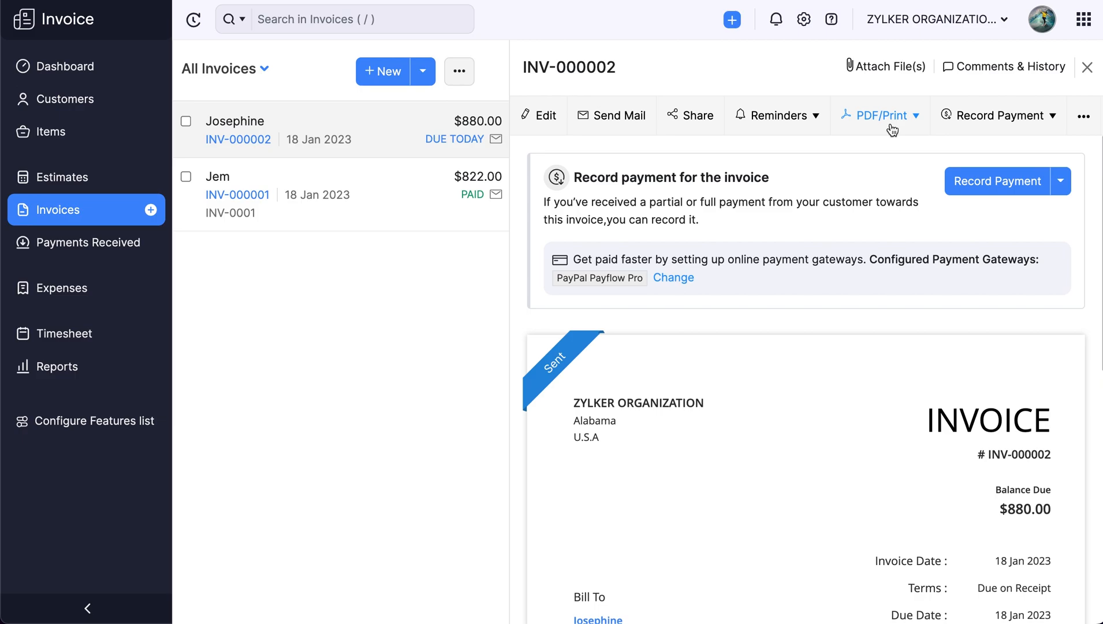
click(1083, 115)
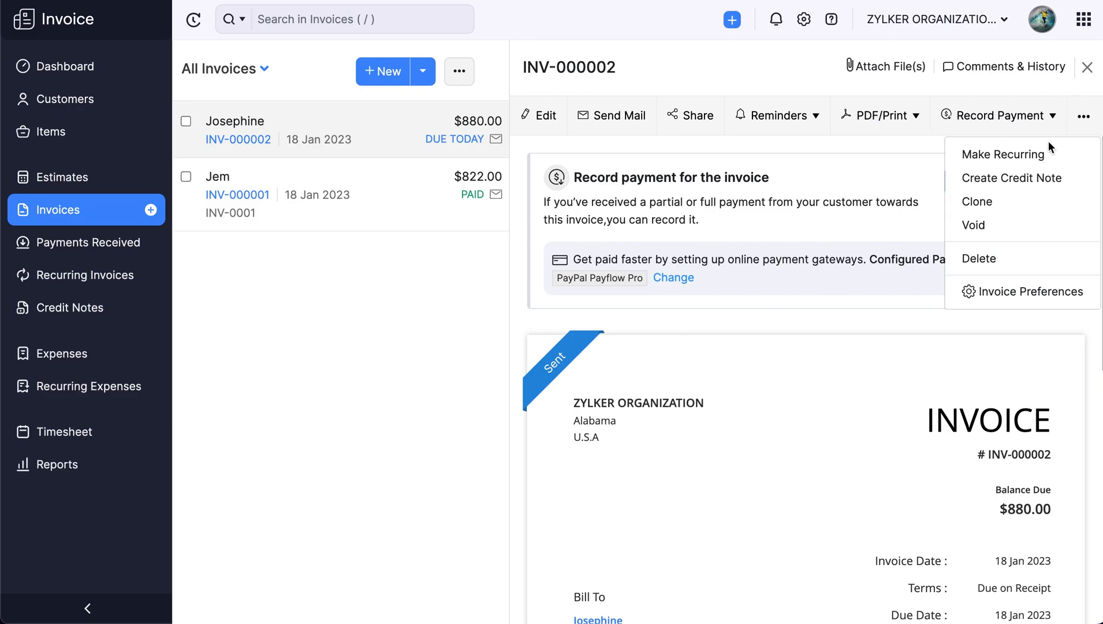
mouse_move(1004, 154)
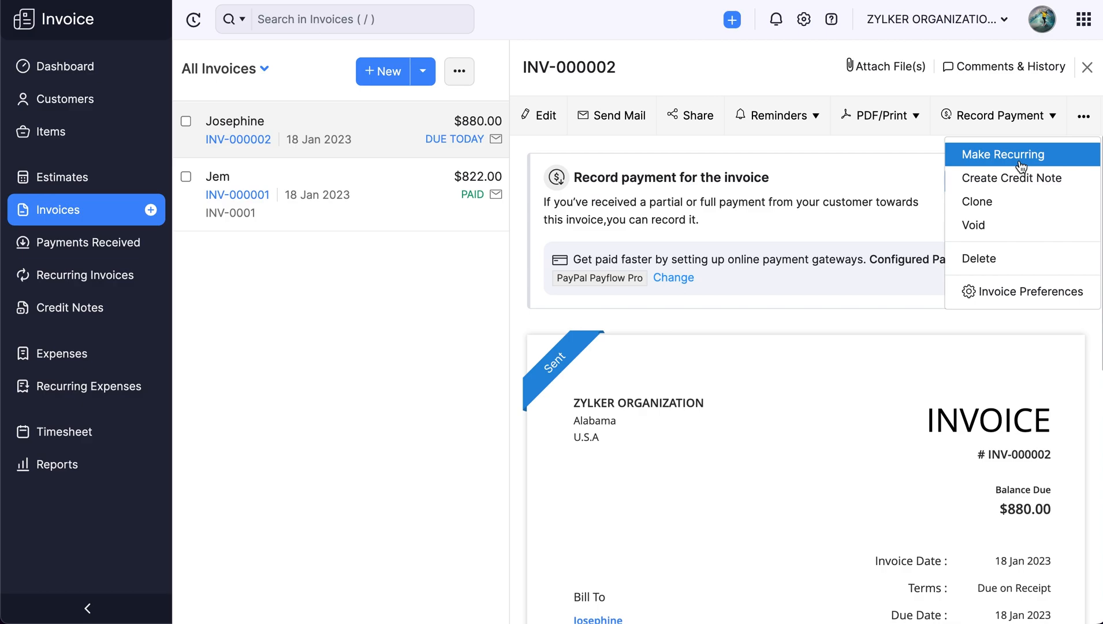
mouse_move(1012, 178)
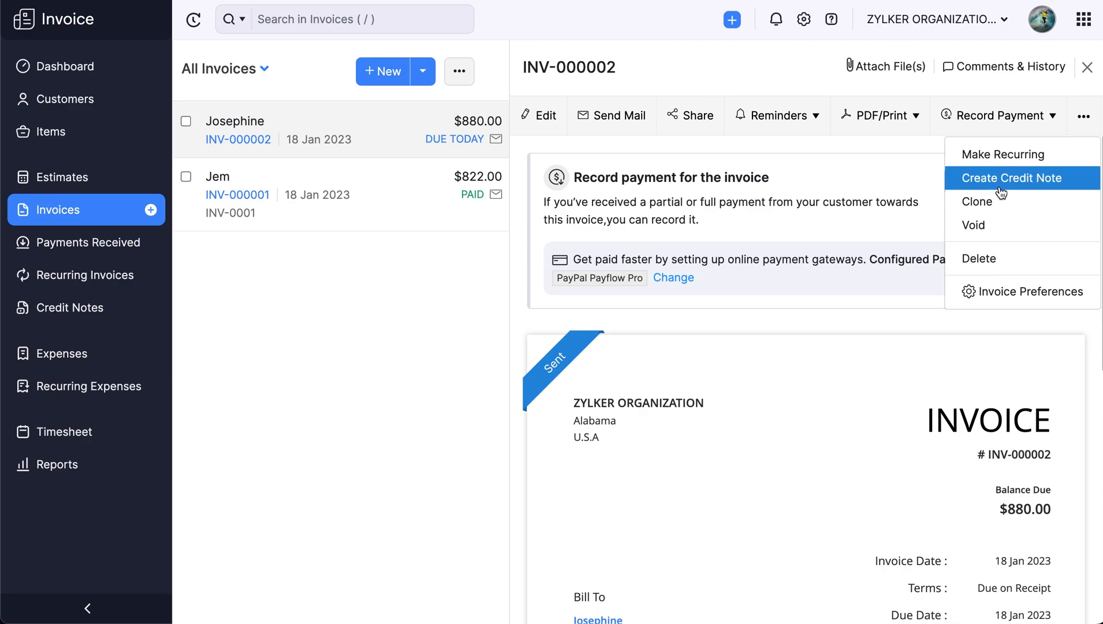
mouse_move(1026, 191)
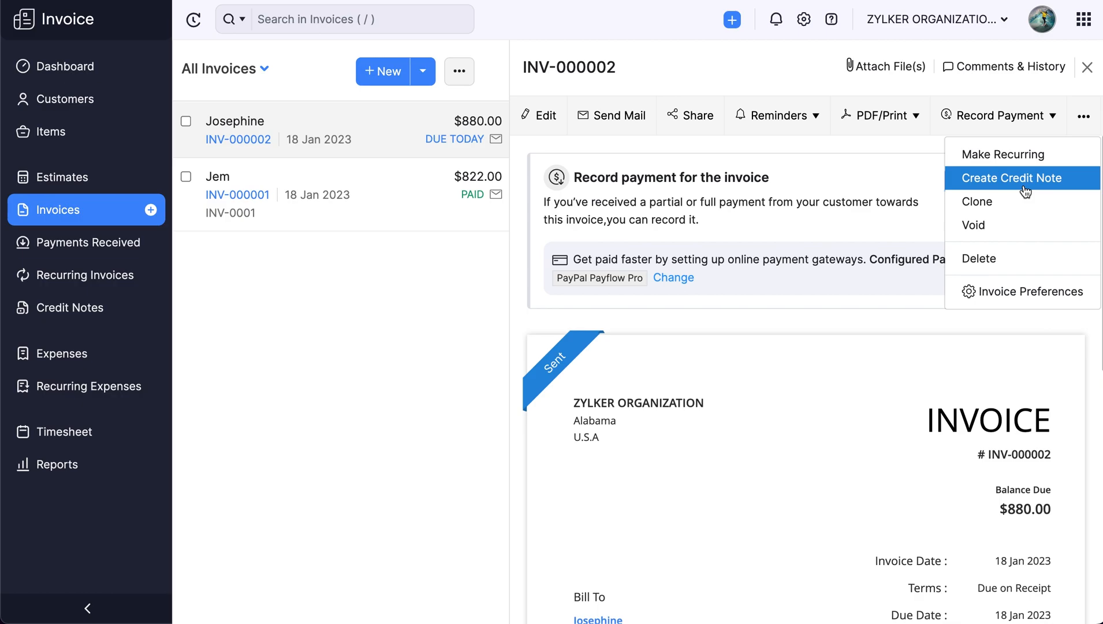
mouse_move(997, 259)
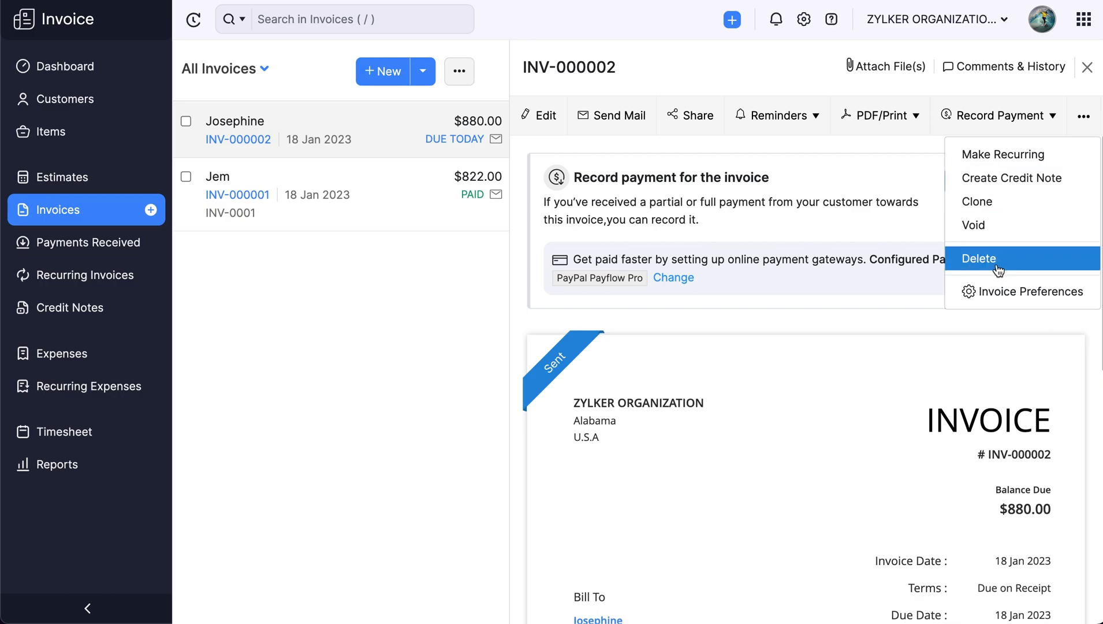
mouse_move(988, 225)
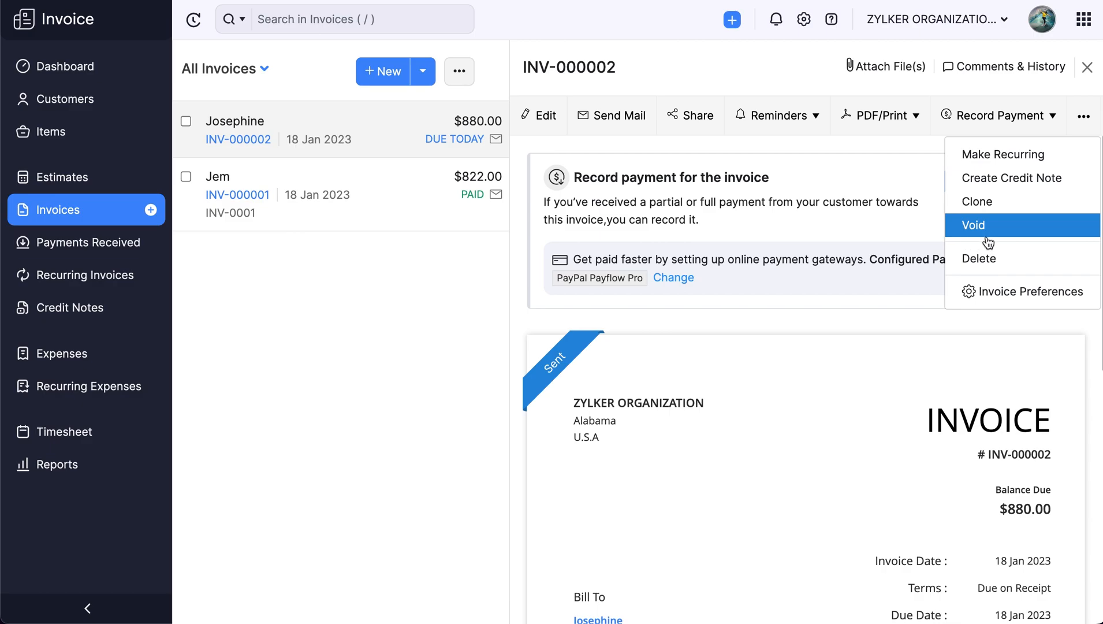
mouse_move(982, 242)
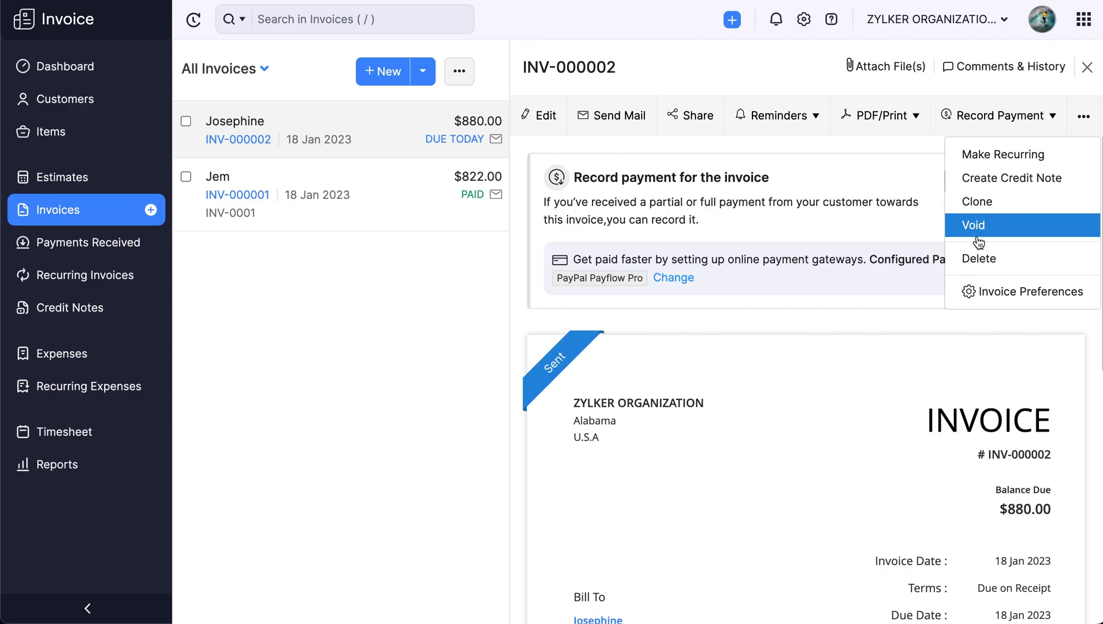
mouse_move(1009, 66)
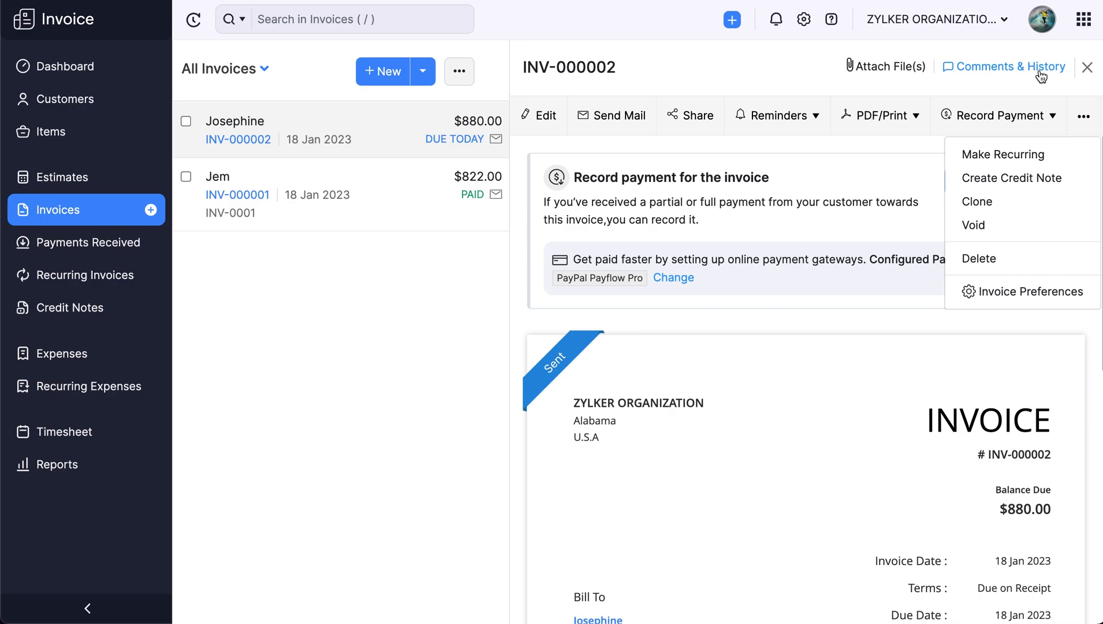
Step: Post the comment 'Thank you for the payment.' on INV-000002's history
click(1009, 66)
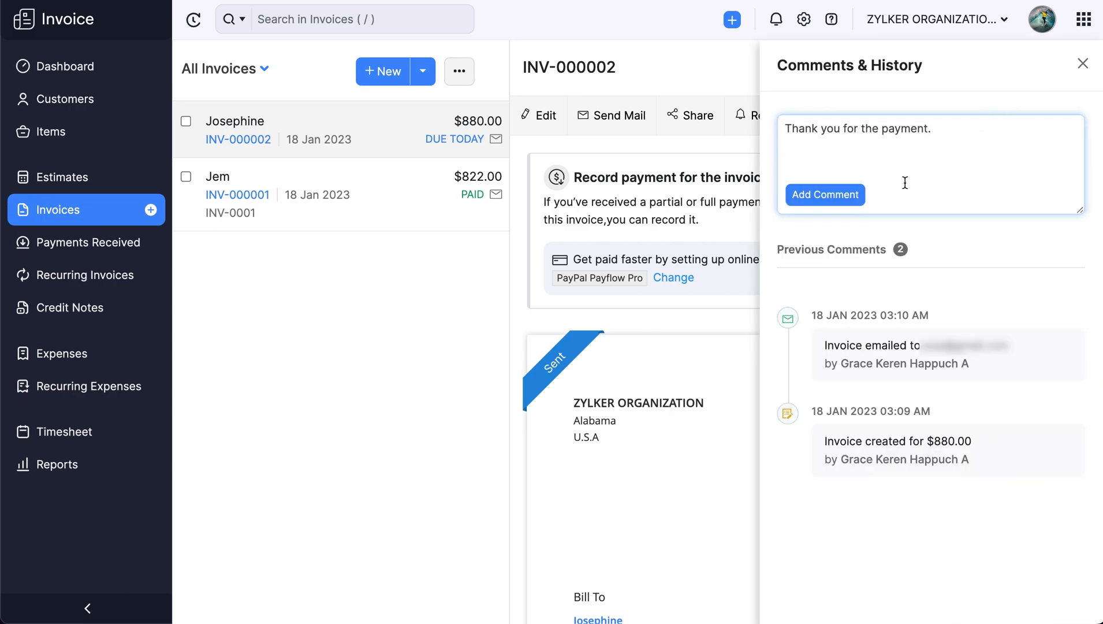
click(824, 194)
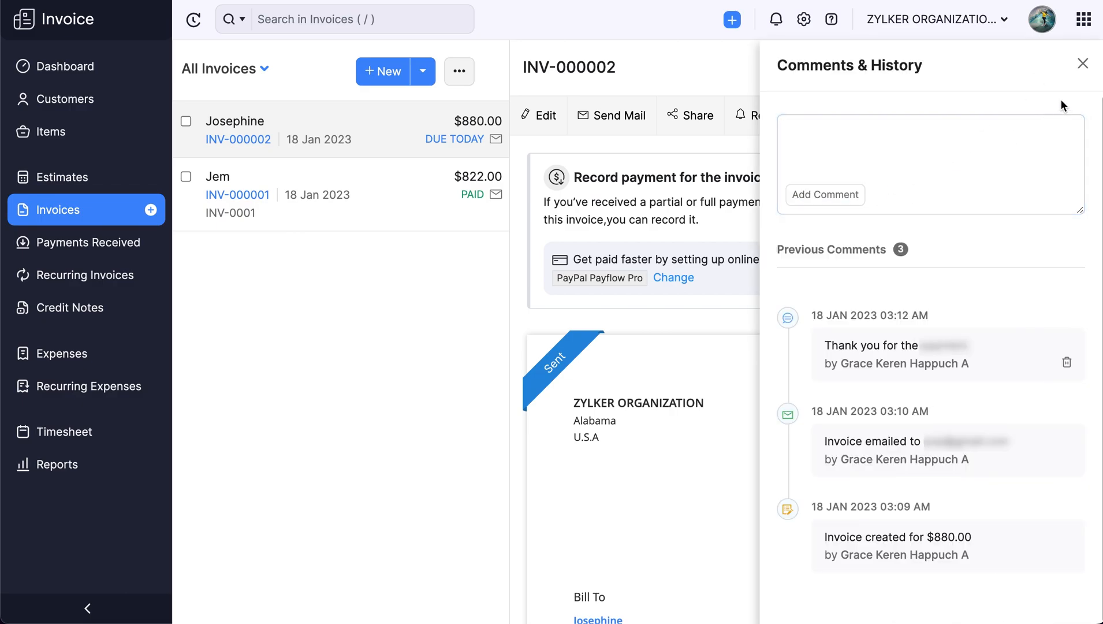
click(1083, 63)
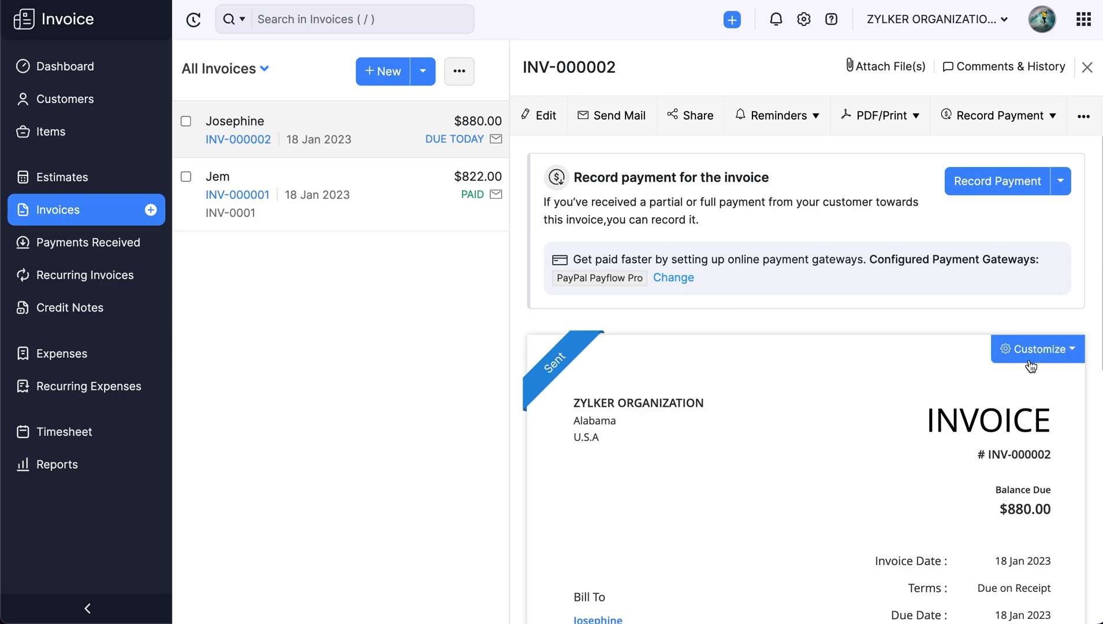
mouse_move(1032, 371)
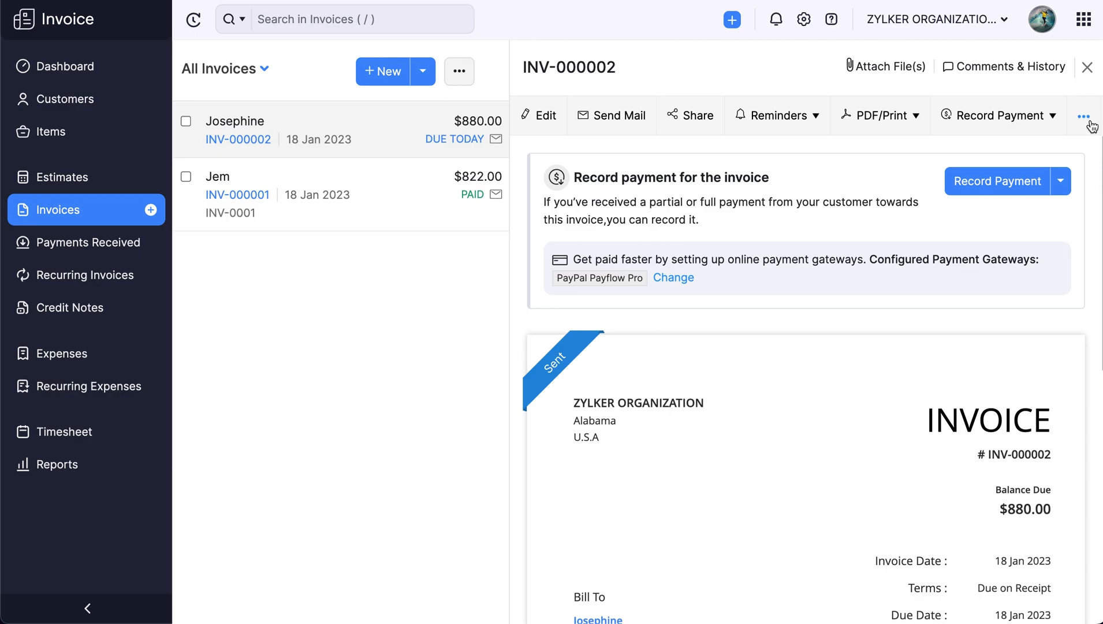
Step: Save the invoice preferences with the customer note 'Thanks for your business.'
click(1084, 115)
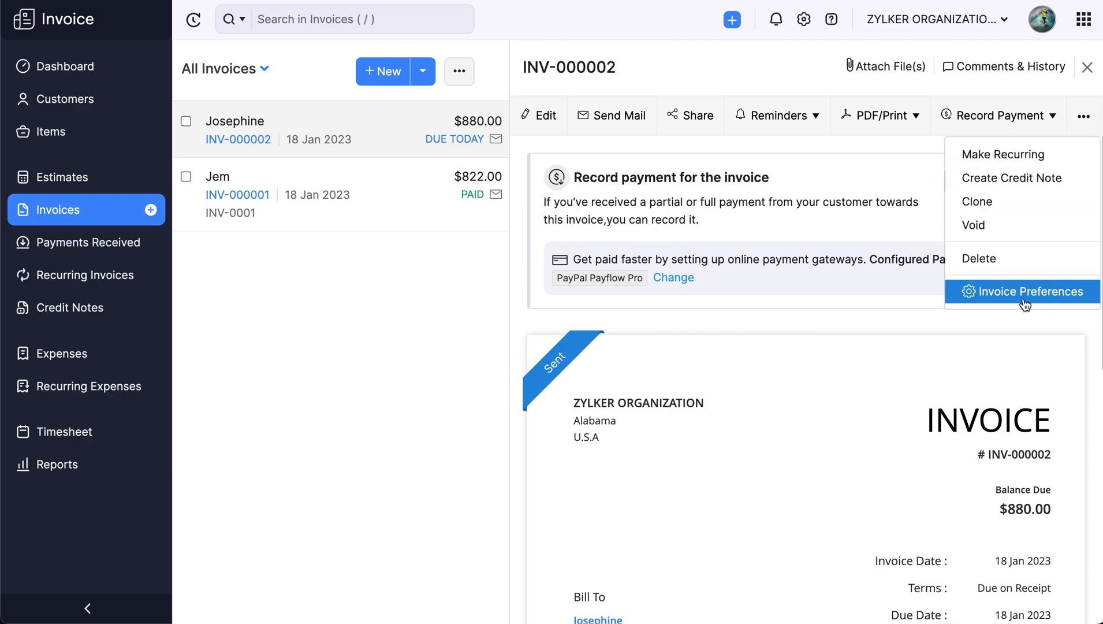
click(1029, 291)
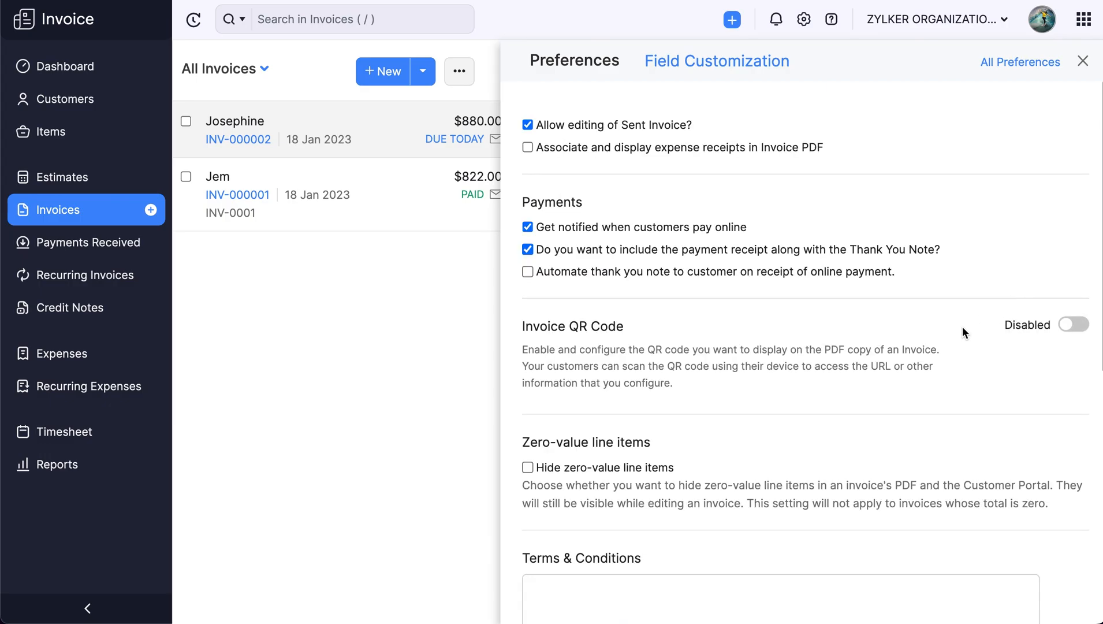
scroll(down, 3)
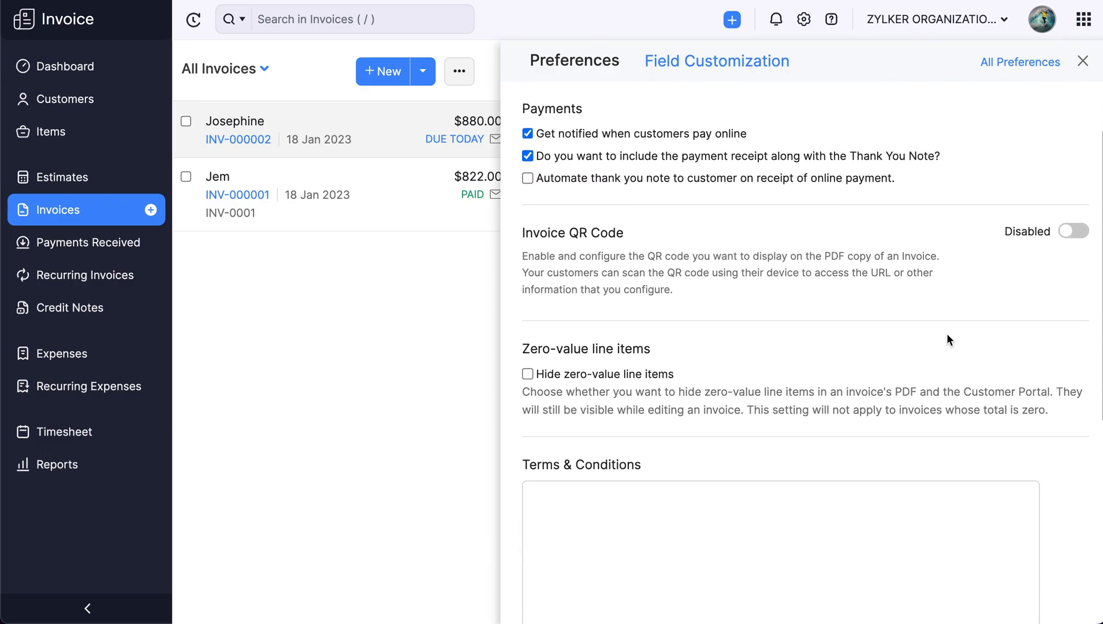
scroll(down, 3)
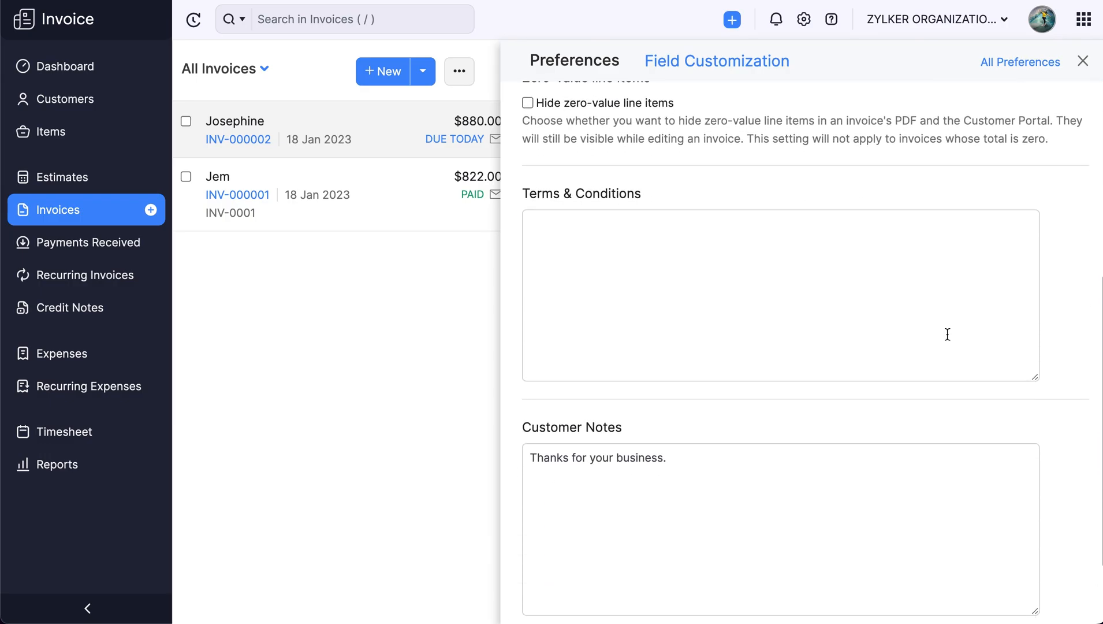
scroll(down, 3)
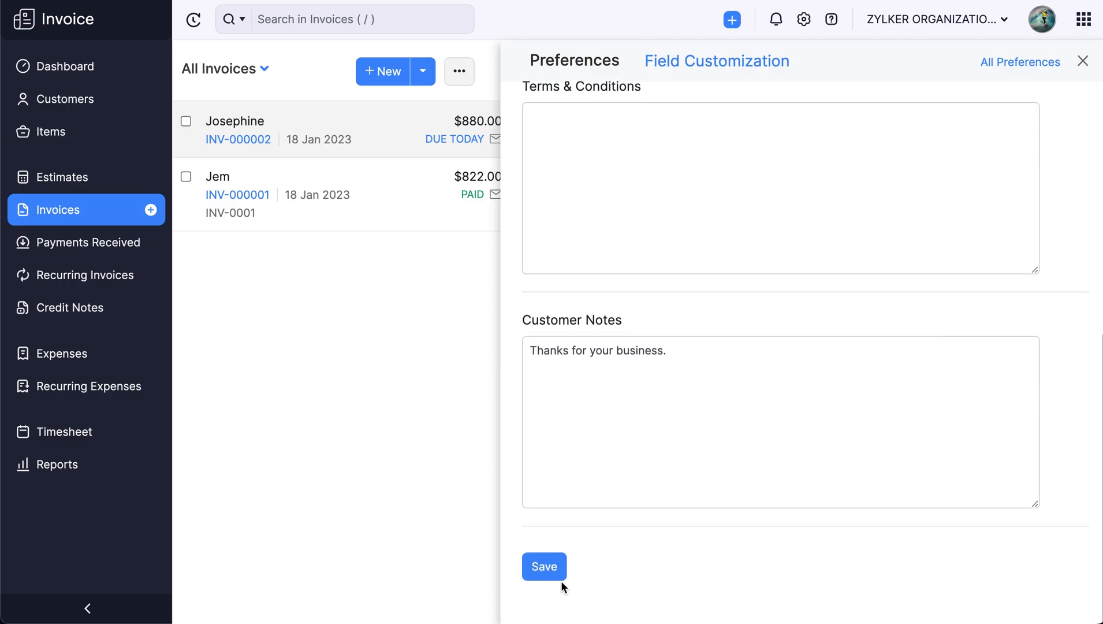
click(544, 566)
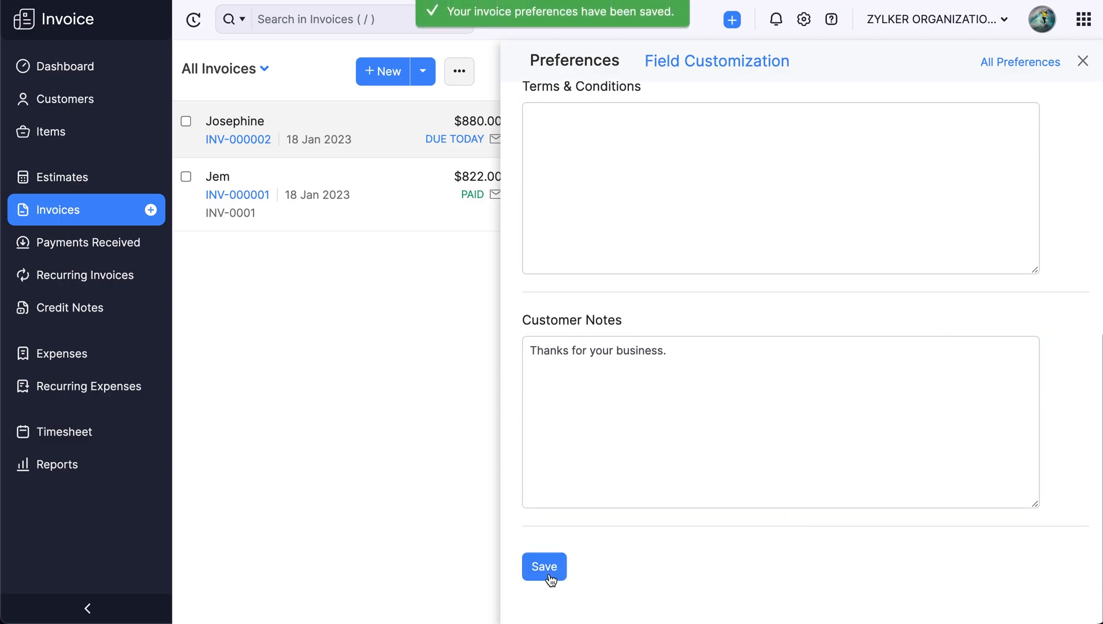